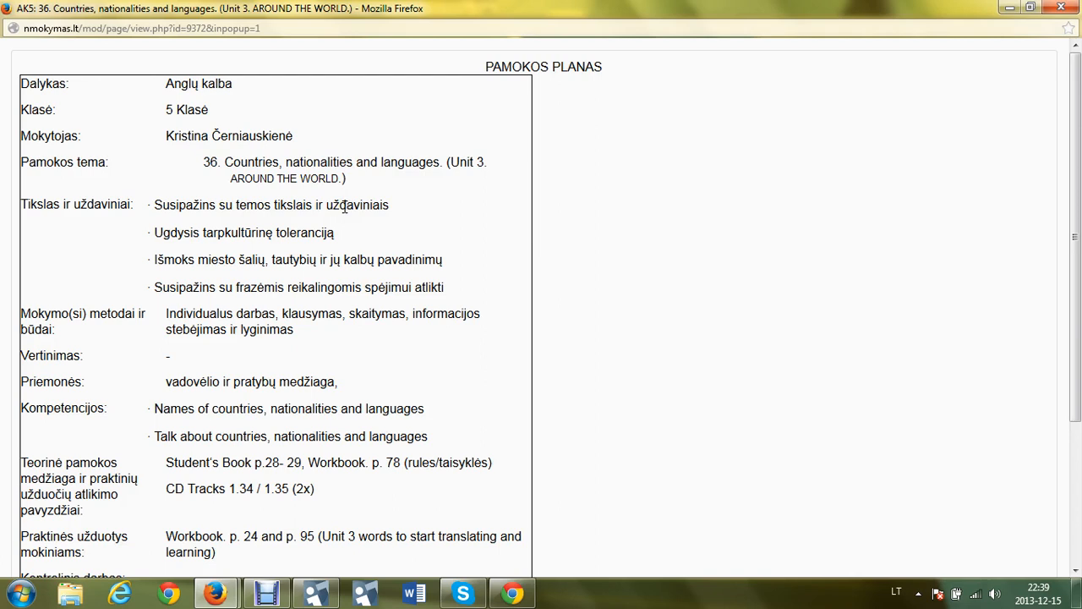
{"action": "mouse_move", "coordinate": [203, 321]}
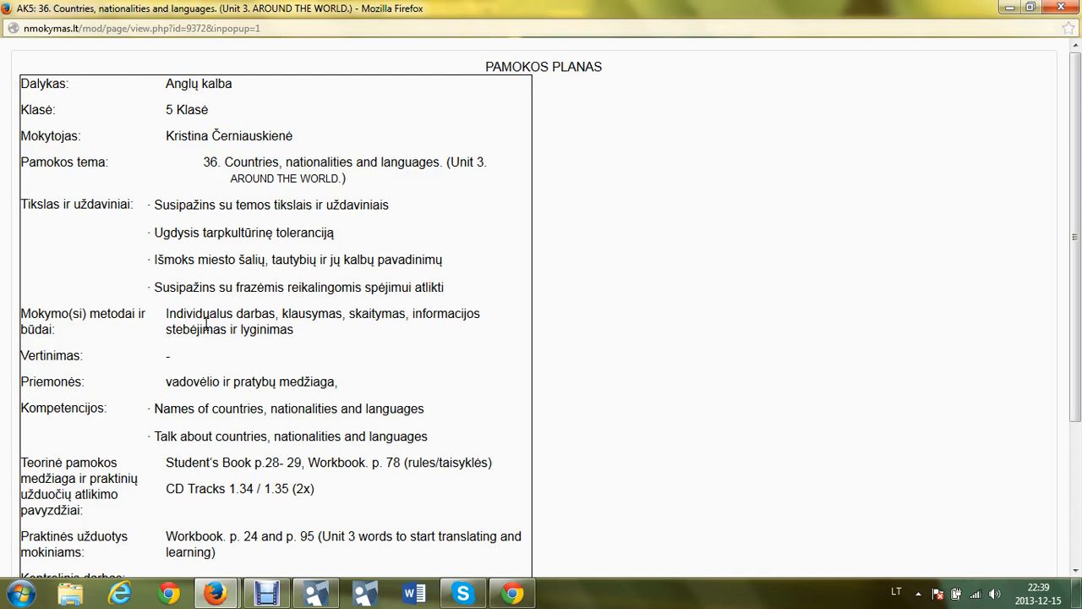
{"action": "mouse_move", "coordinate": [125, 467]}
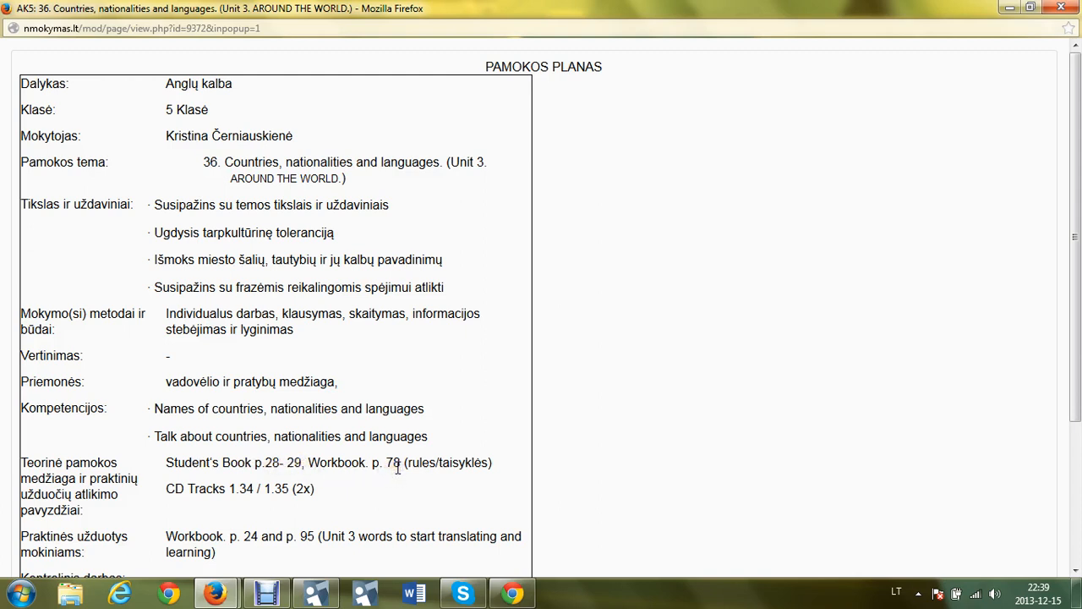
{"action": "mouse_move", "coordinate": [284, 531]}
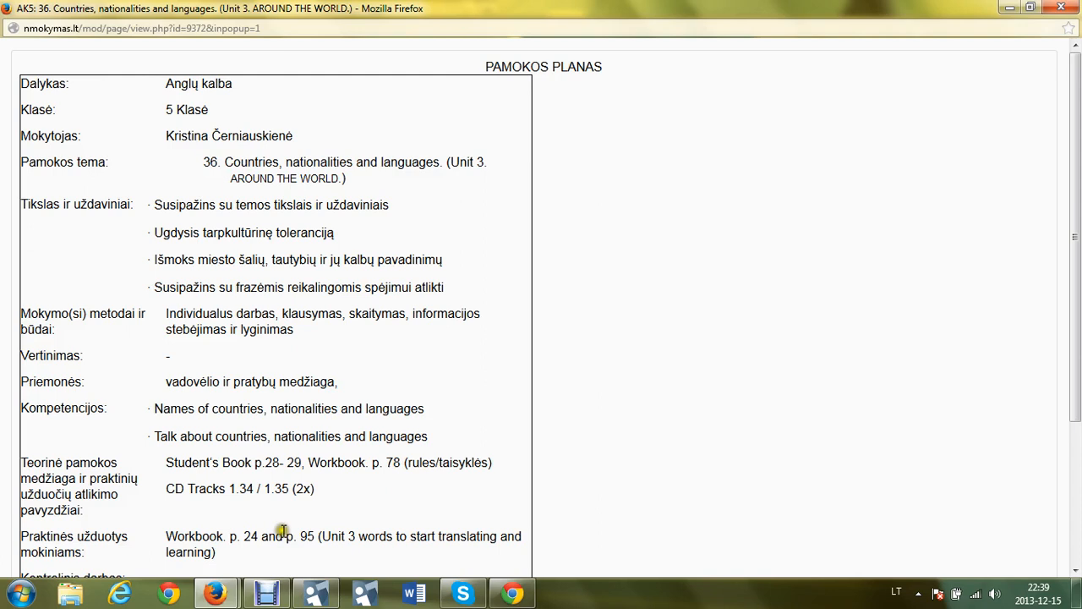
{"action": "mouse_move", "coordinate": [271, 541]}
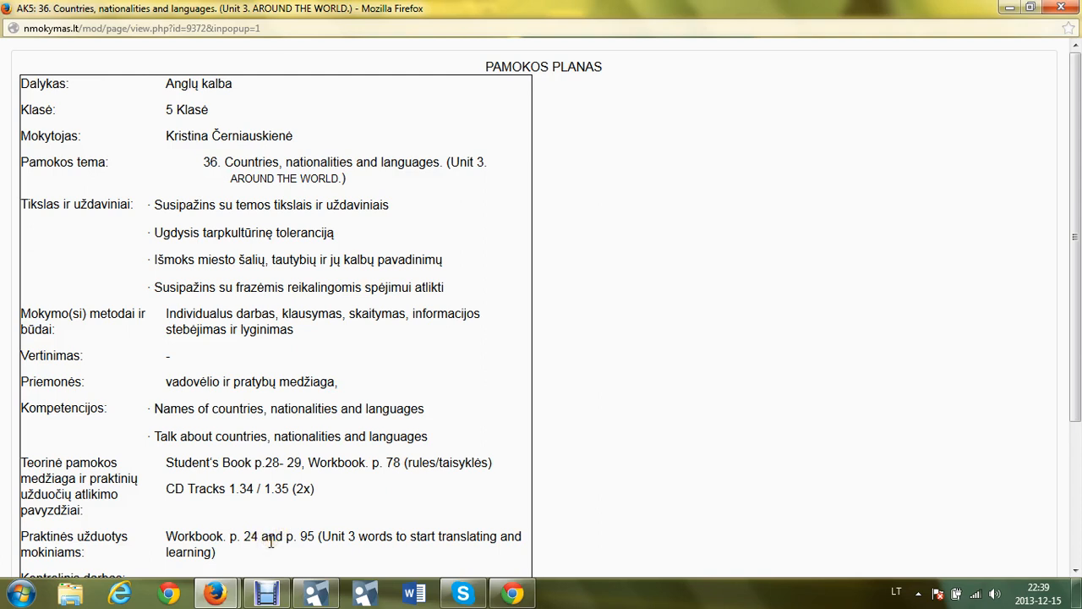
- Scroll the lesson plan down to the Šaltiniai sources section, then switch to the Student's Book
{"action": "scroll", "scroll_direction": "down", "scroll_amount": 3}
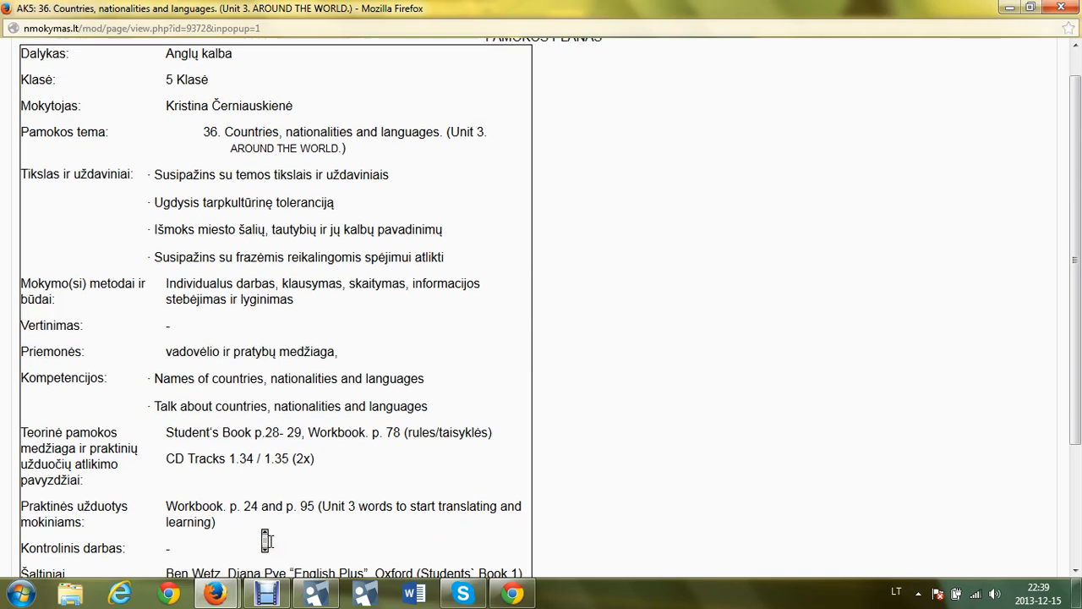
{"action": "scroll", "scroll_direction": "down", "scroll_amount": 3}
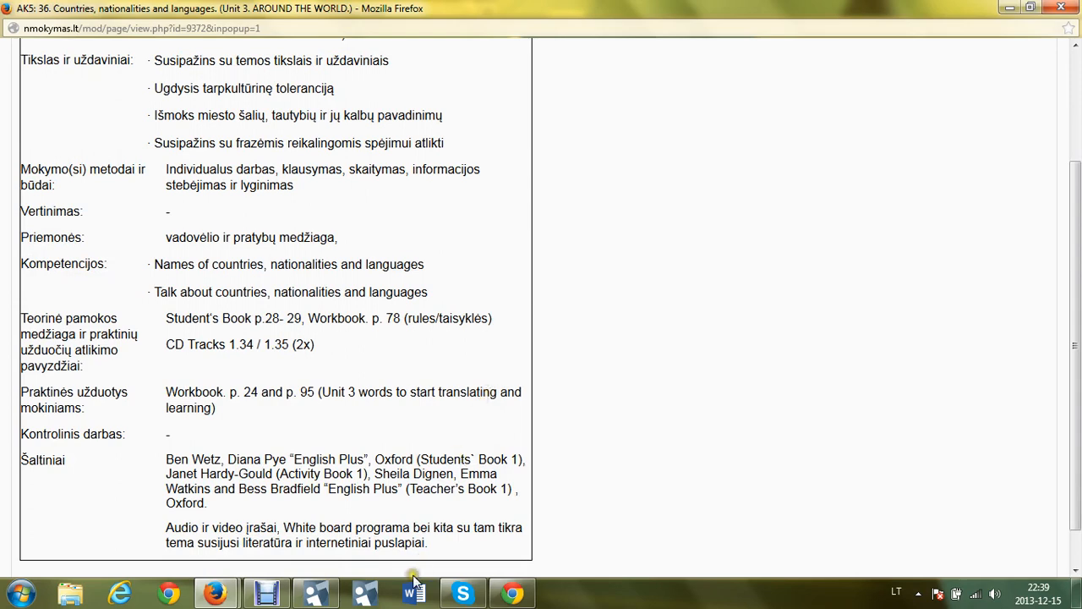
{"action": "left_click", "coordinate": [315, 592]}
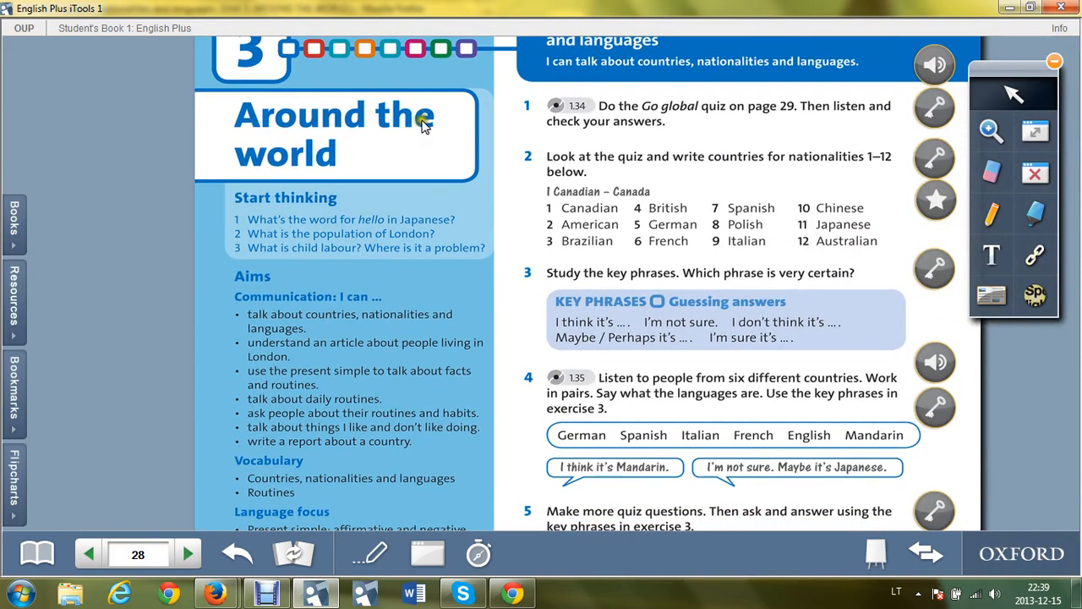
{"action": "mouse_move", "coordinate": [320, 176]}
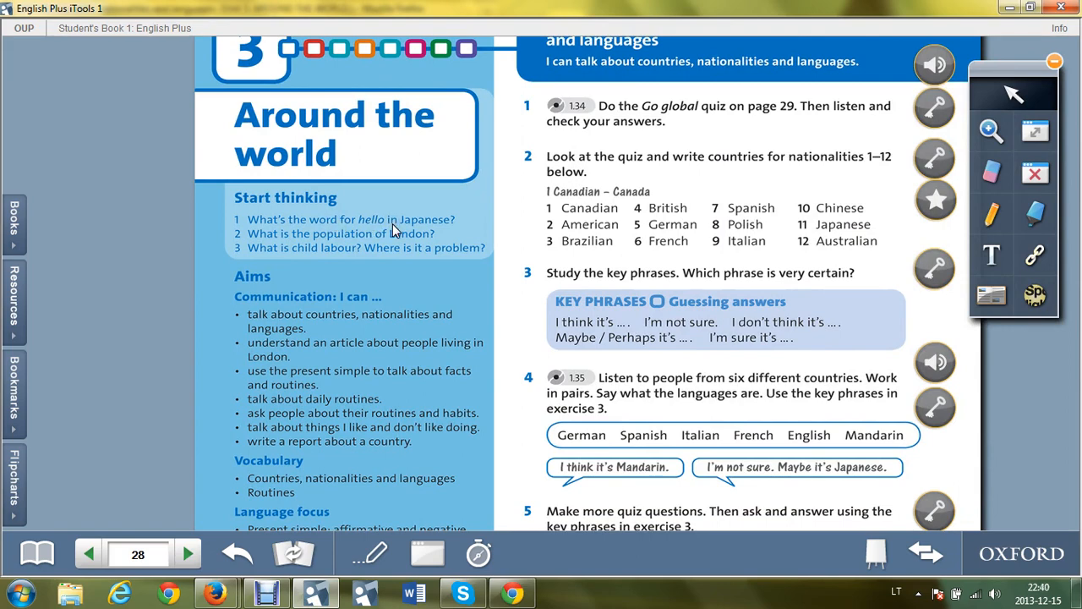
{"action": "mouse_move", "coordinate": [387, 230]}
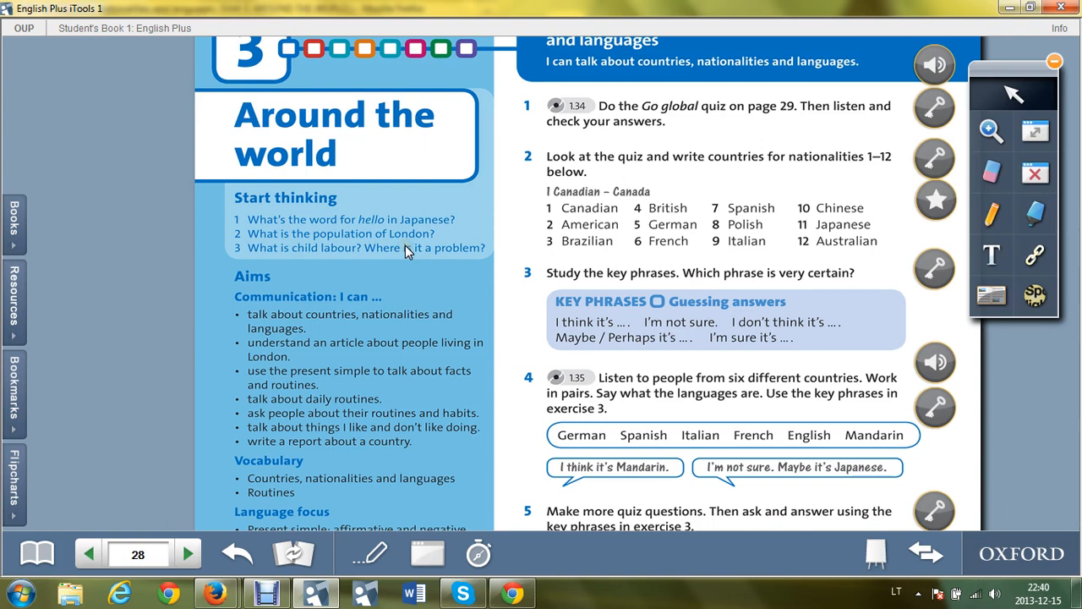
{"action": "mouse_move", "coordinate": [347, 261]}
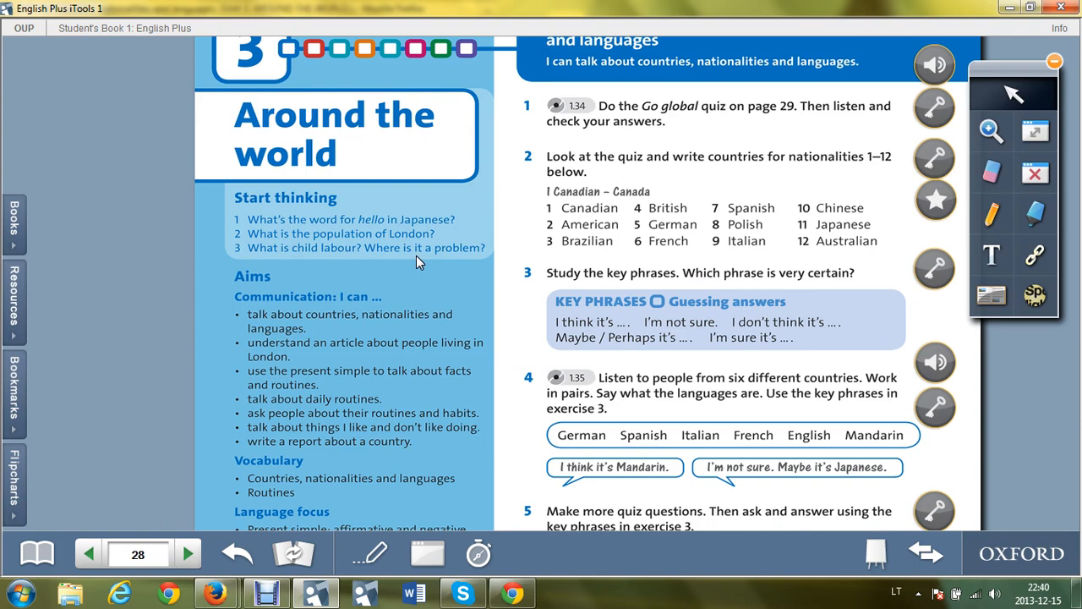
{"action": "mouse_move", "coordinate": [728, 54]}
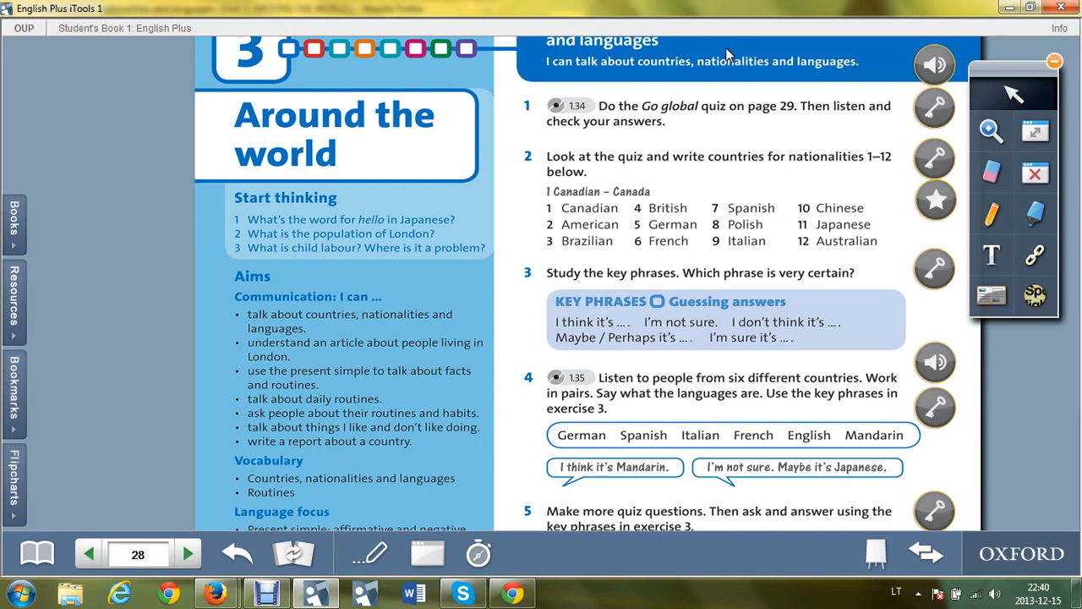
{"action": "mouse_move", "coordinate": [294, 233]}
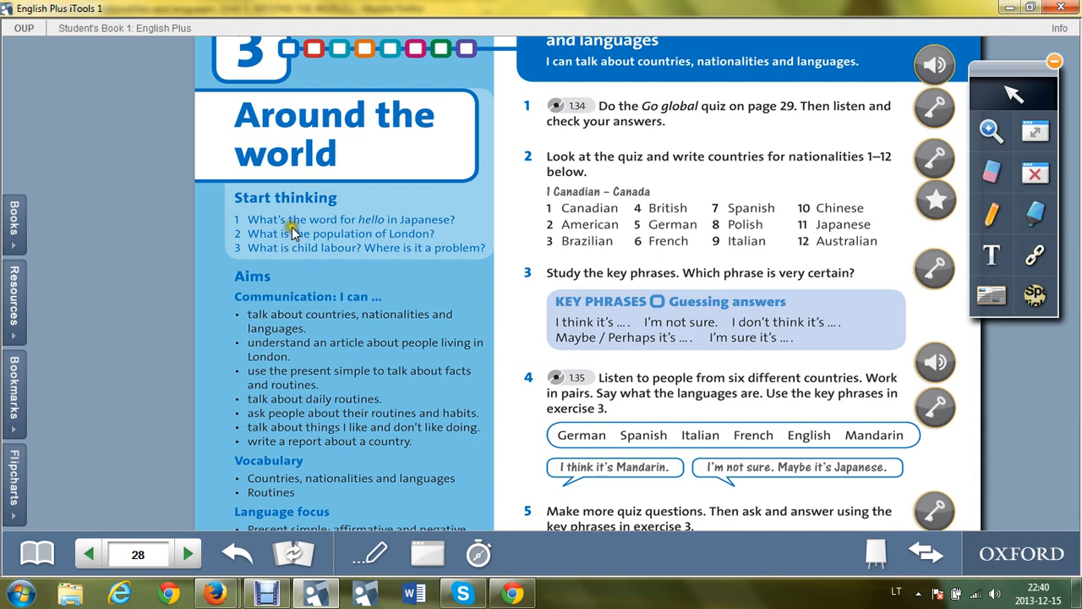
{"action": "mouse_move", "coordinate": [262, 295]}
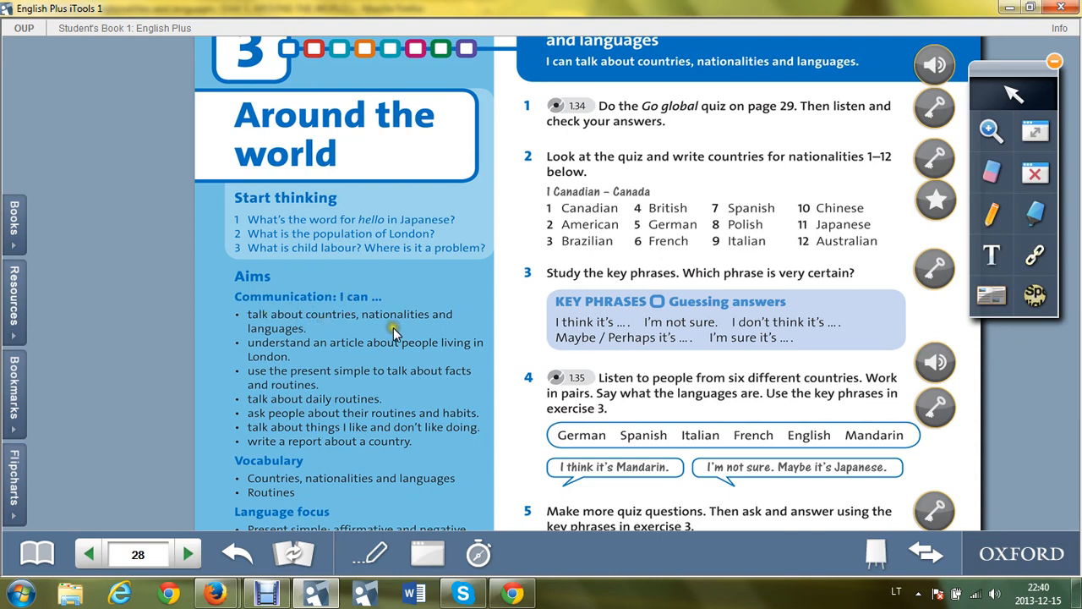
{"action": "mouse_move", "coordinate": [448, 332]}
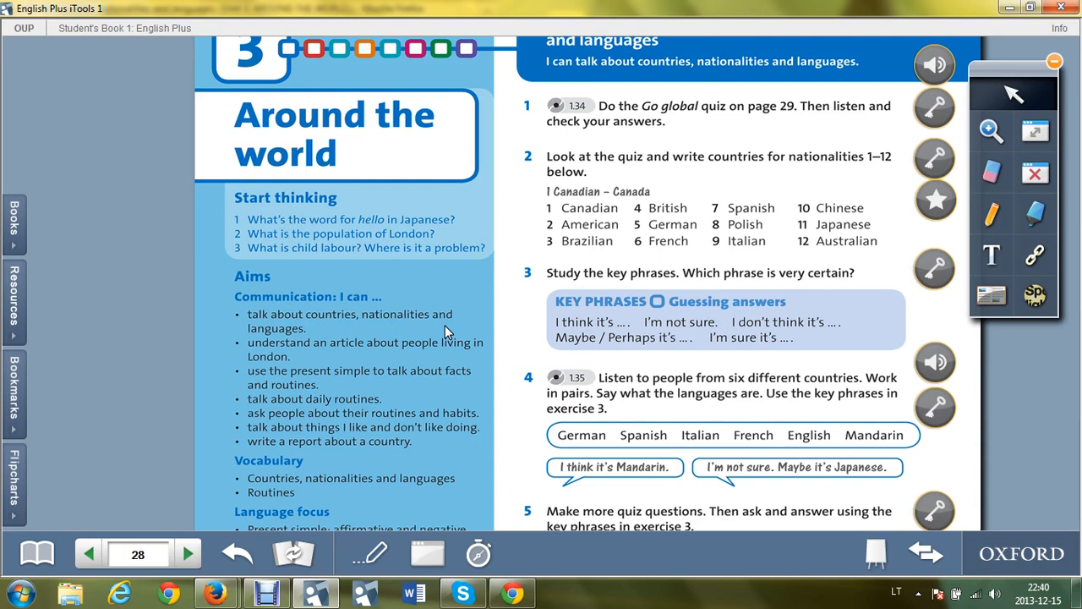
{"action": "mouse_move", "coordinate": [329, 325]}
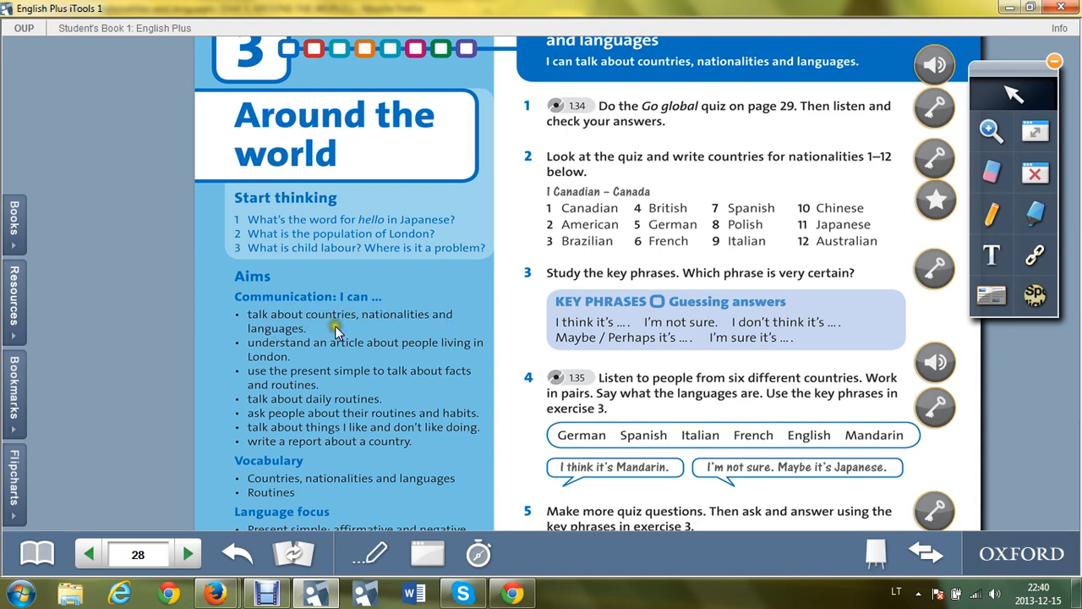
{"action": "mouse_move", "coordinate": [296, 350]}
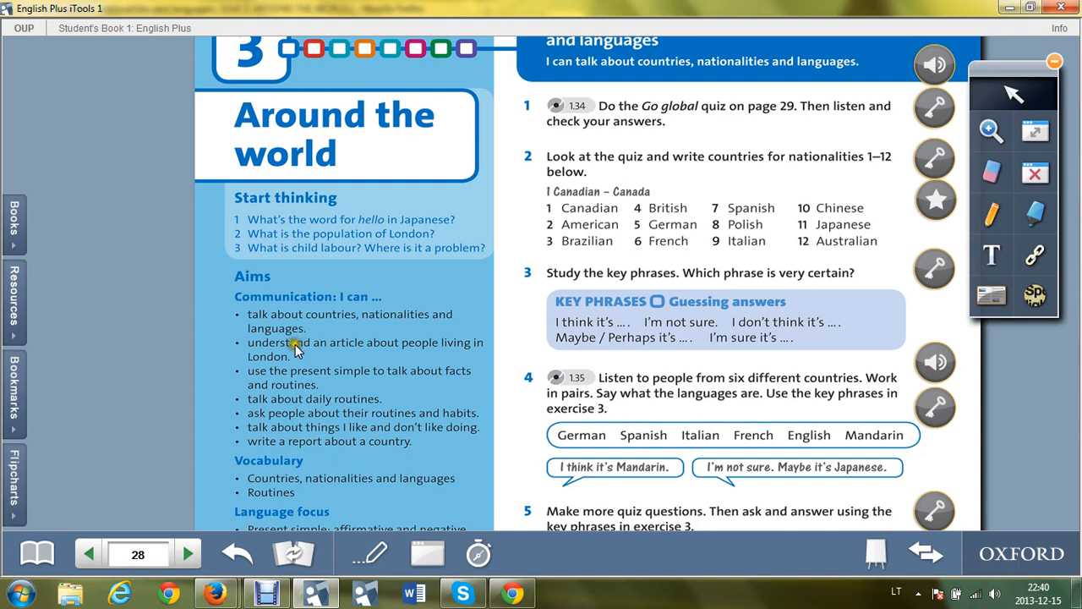
{"action": "mouse_move", "coordinate": [378, 342]}
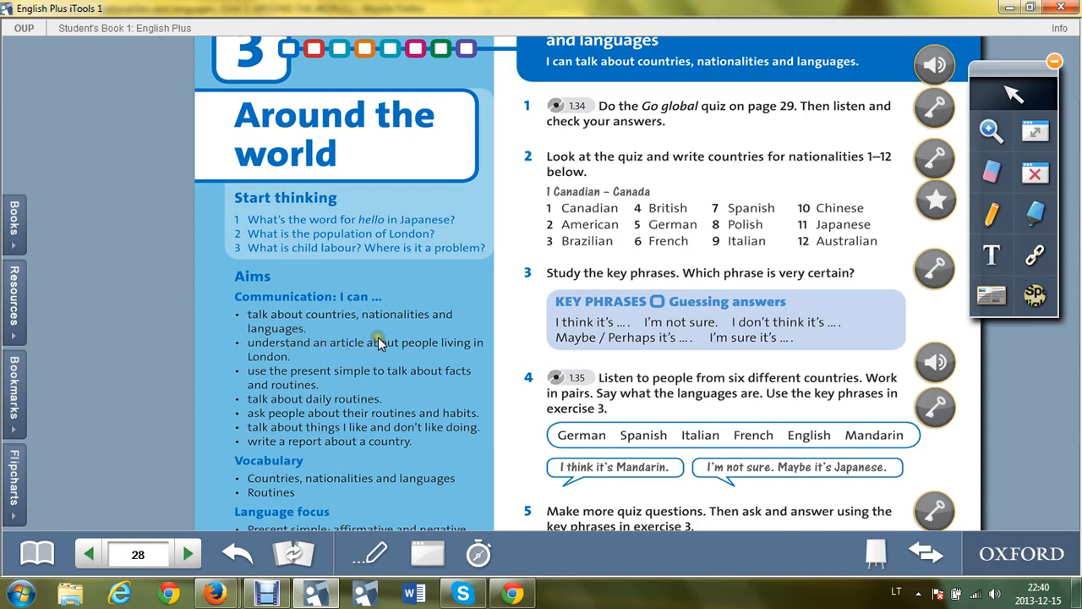
{"action": "mouse_move", "coordinate": [449, 345]}
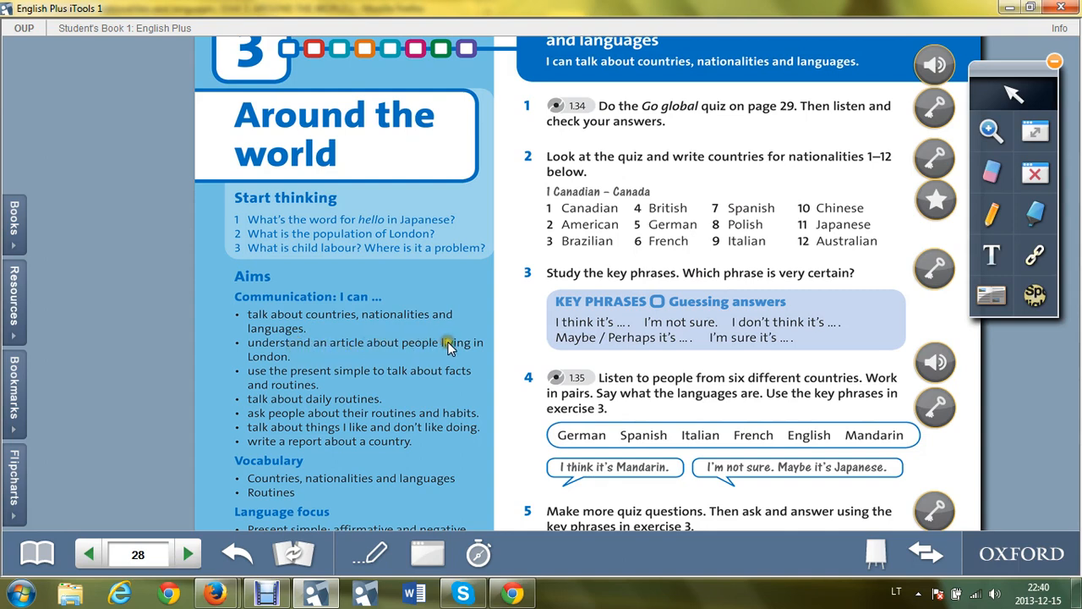
{"action": "mouse_move", "coordinate": [305, 364]}
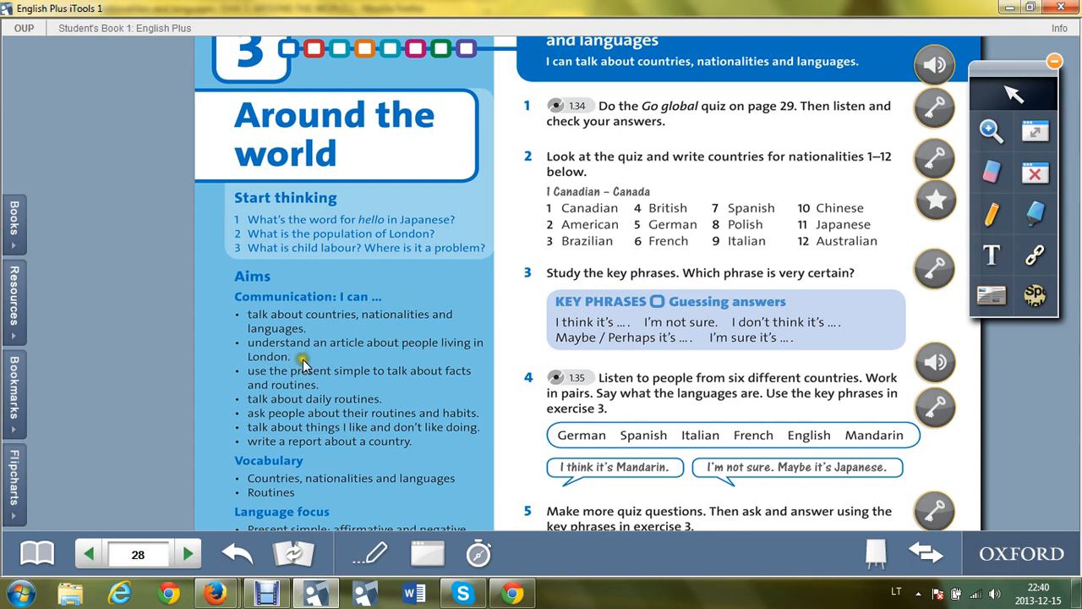
{"action": "mouse_move", "coordinate": [342, 358]}
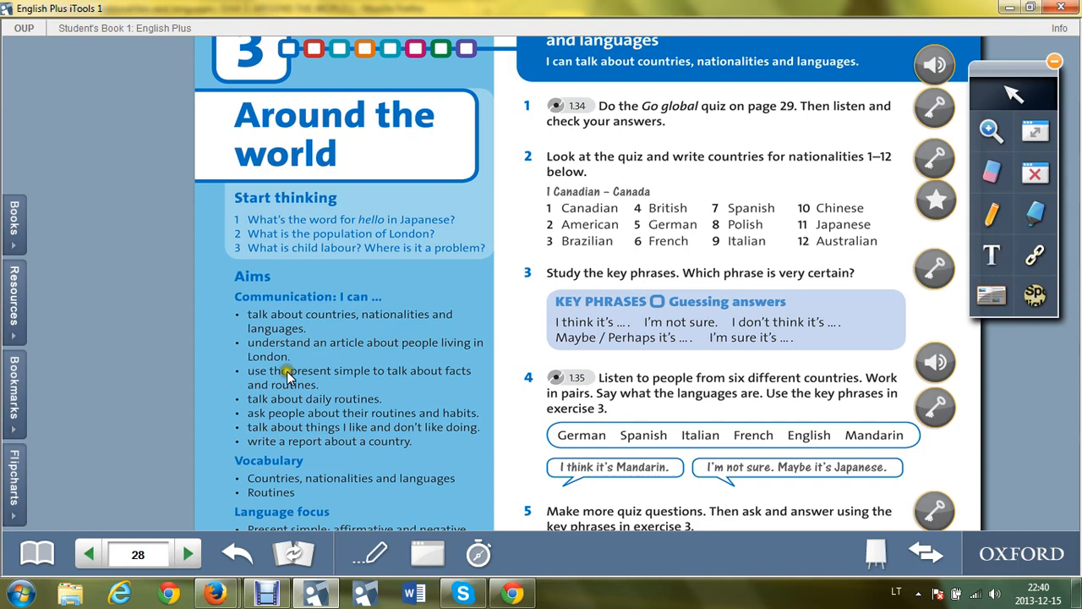
{"action": "mouse_move", "coordinate": [341, 382]}
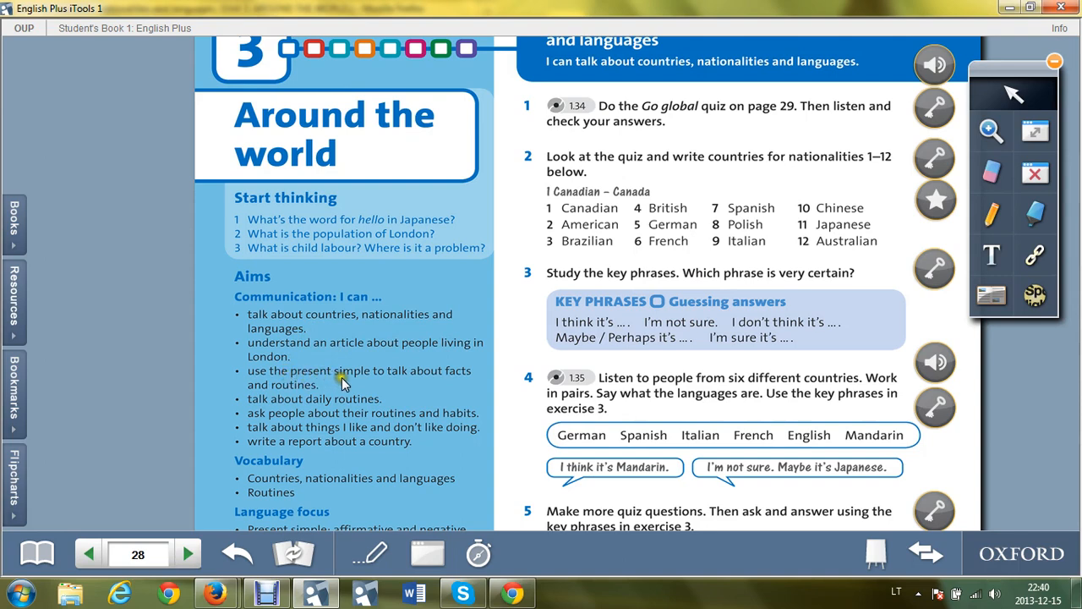
{"action": "mouse_move", "coordinate": [313, 391]}
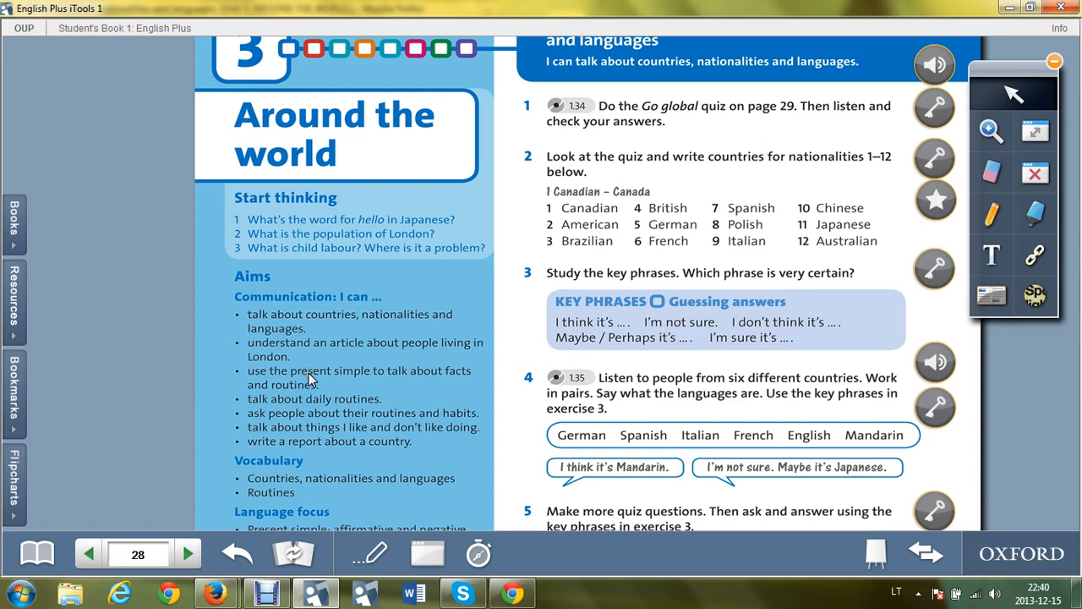
{"action": "mouse_move", "coordinate": [303, 395]}
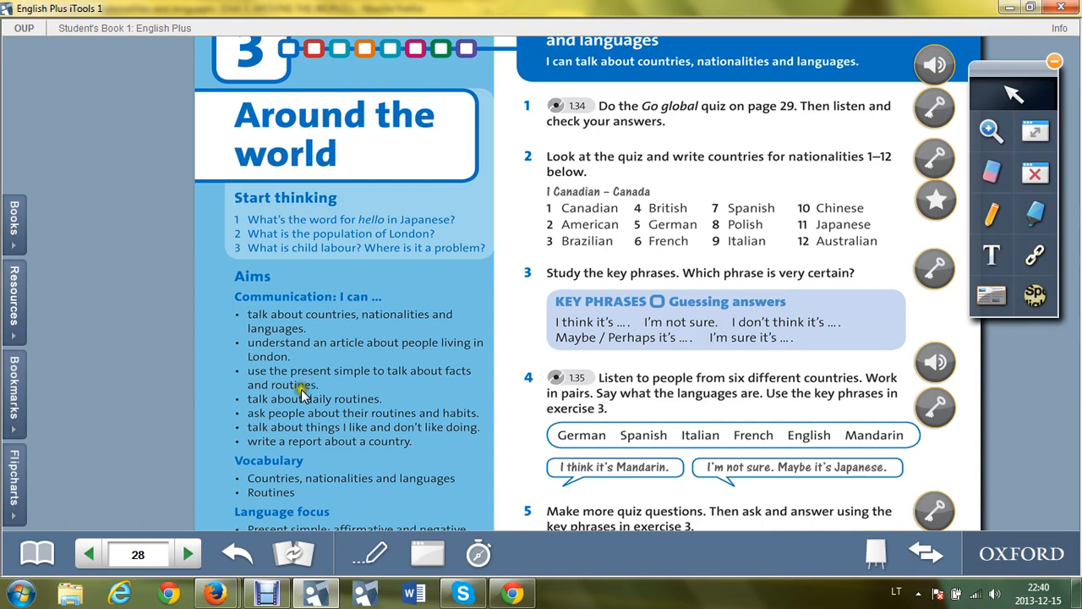
{"action": "mouse_move", "coordinate": [294, 403]}
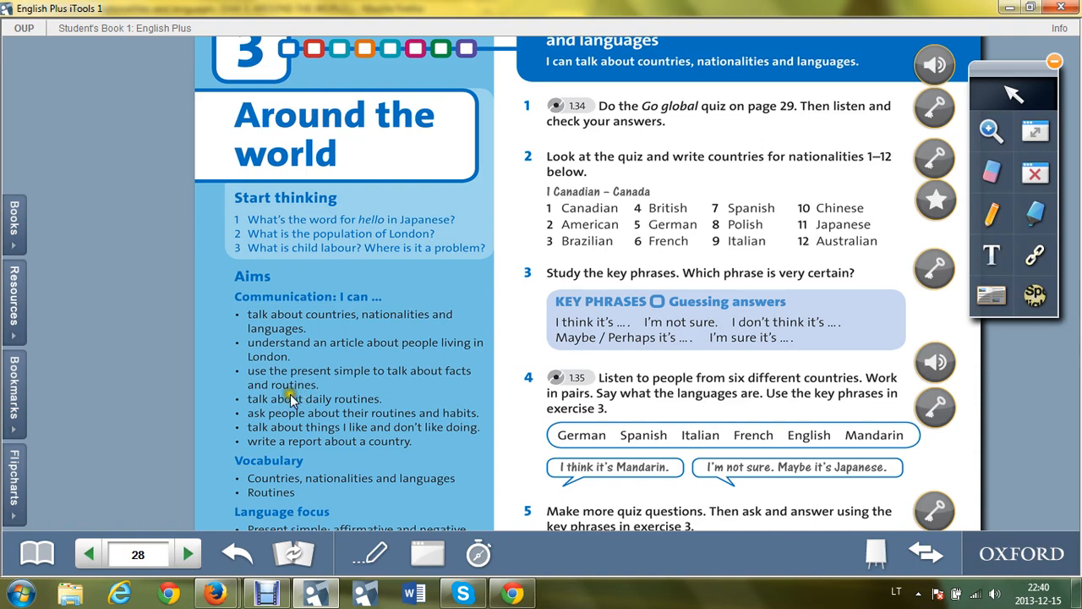
{"action": "mouse_move", "coordinate": [319, 412]}
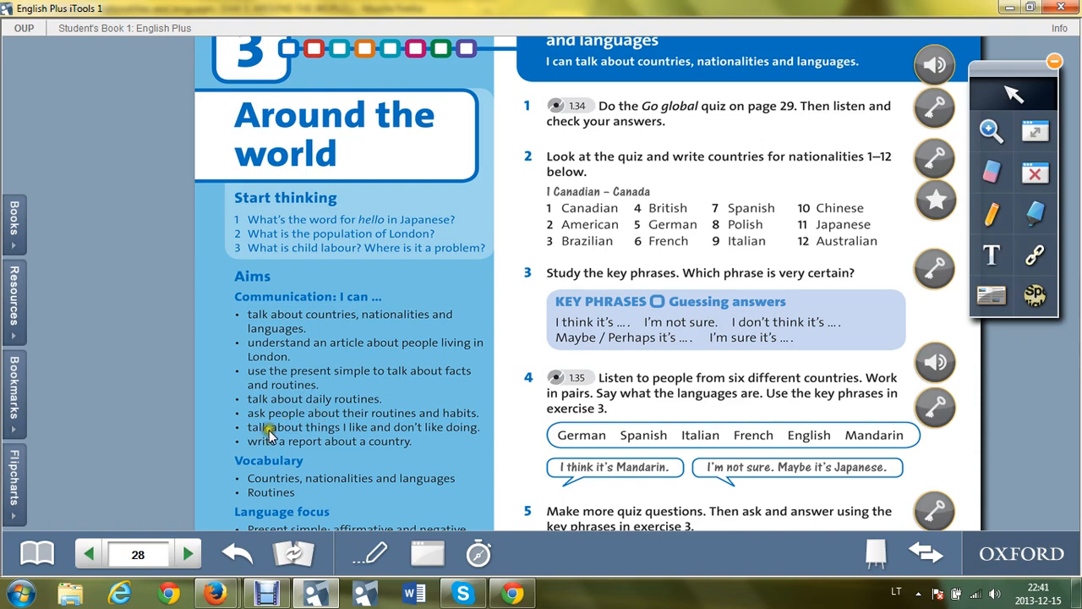
{"action": "mouse_move", "coordinate": [323, 423]}
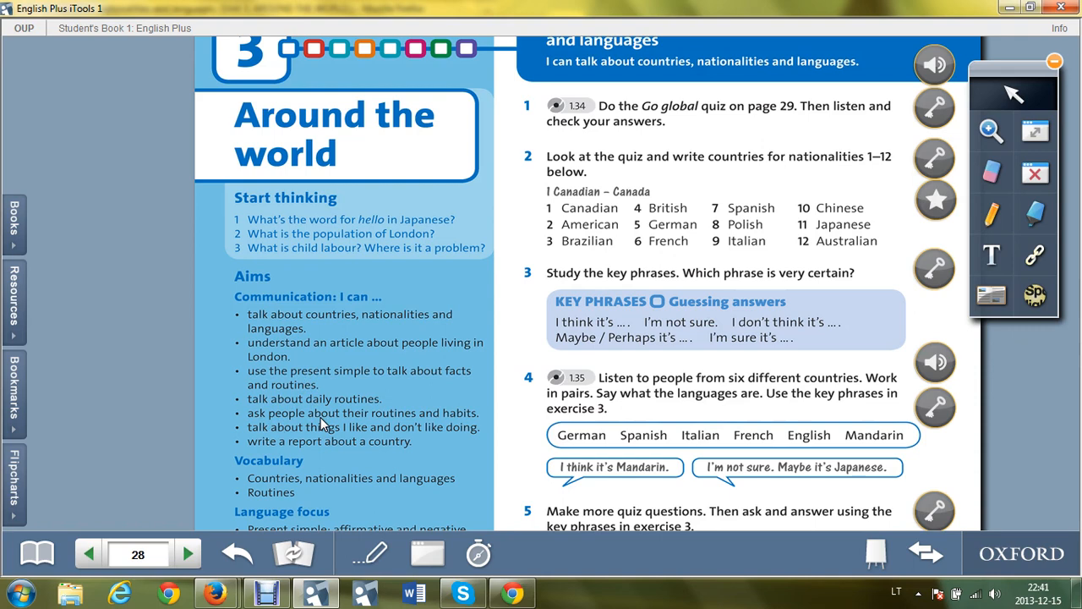
{"action": "mouse_move", "coordinate": [352, 418]}
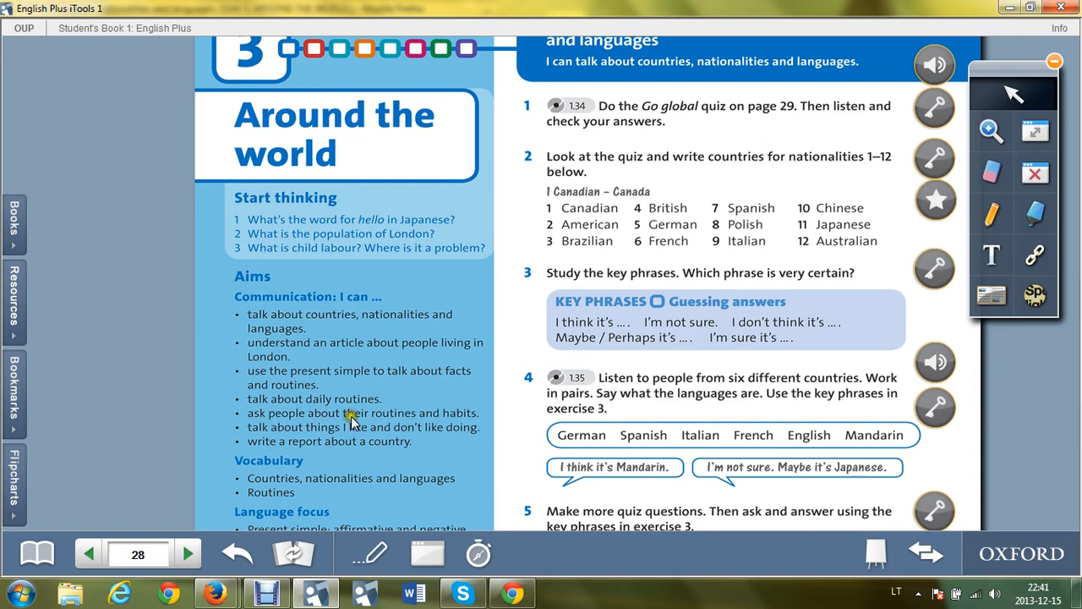
{"action": "mouse_move", "coordinate": [390, 419]}
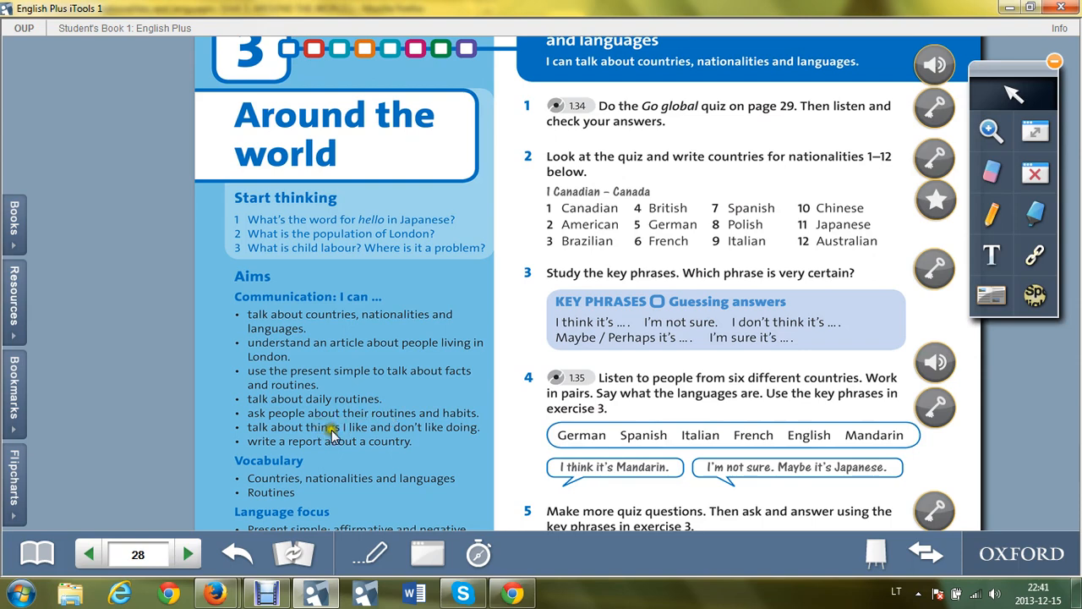
{"action": "mouse_move", "coordinate": [355, 436]}
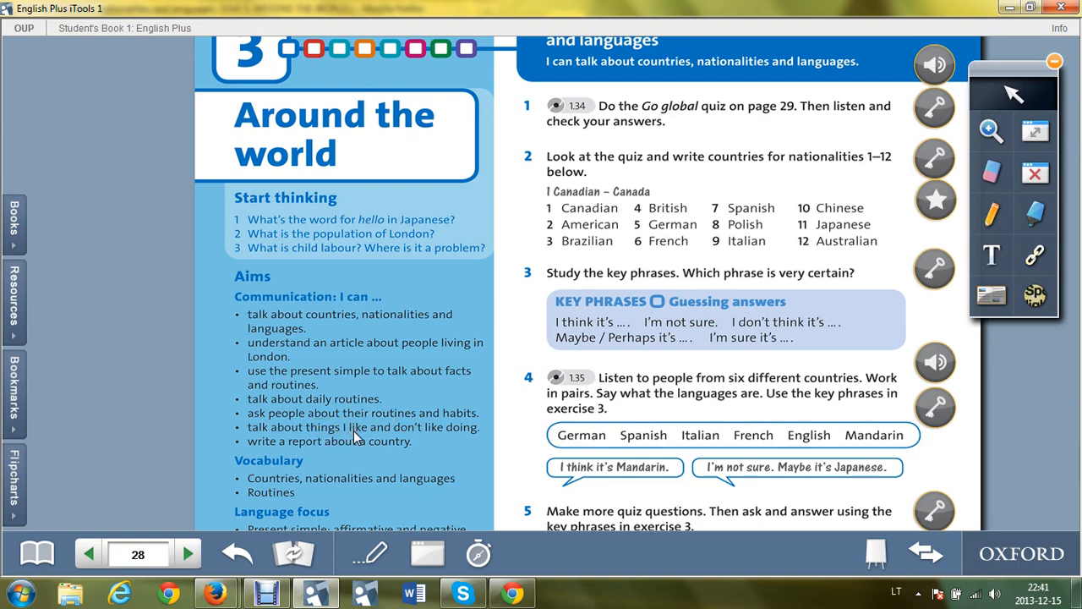
{"action": "mouse_move", "coordinate": [409, 436]}
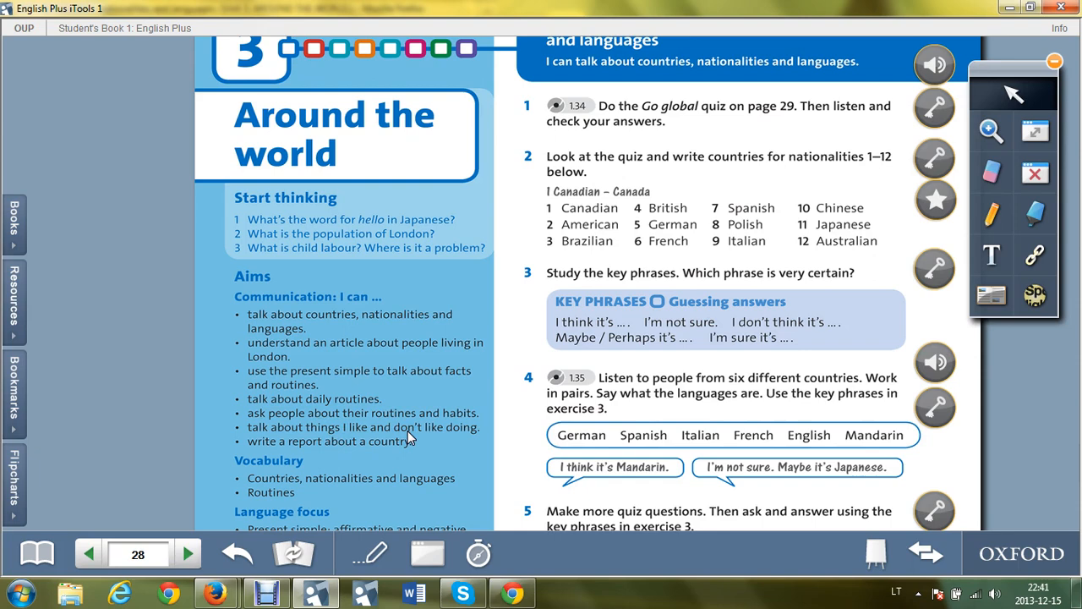
{"action": "mouse_move", "coordinate": [296, 437]}
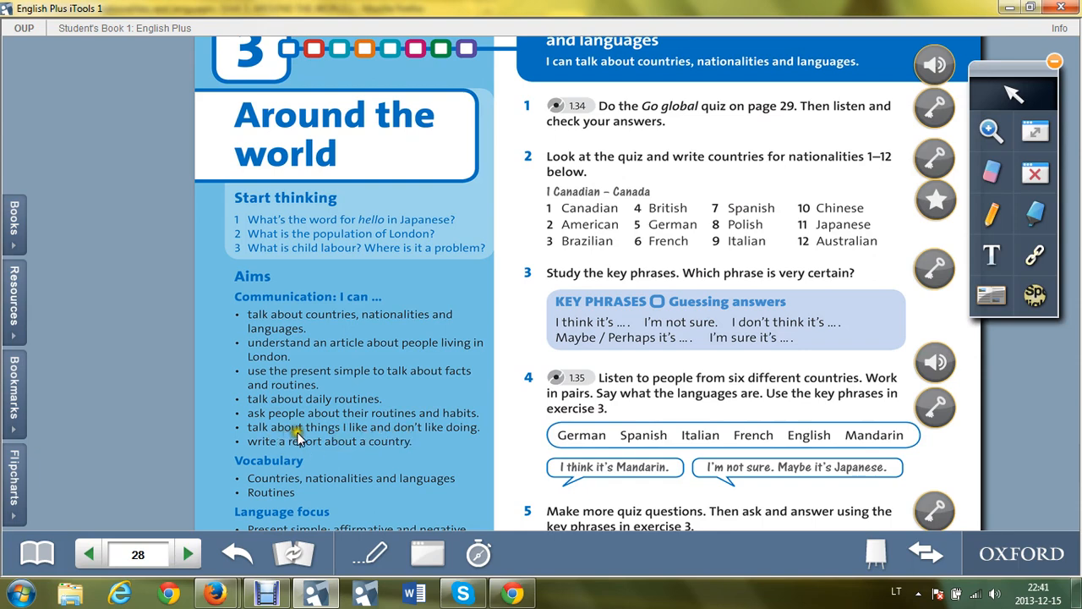
{"action": "mouse_move", "coordinate": [334, 440]}
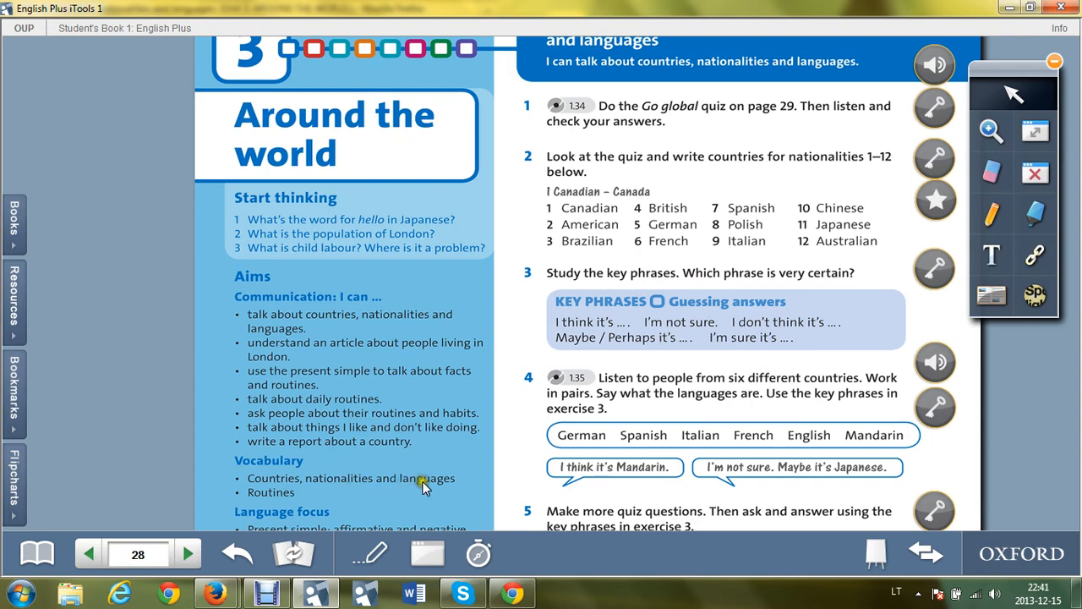
{"action": "mouse_move", "coordinate": [406, 489]}
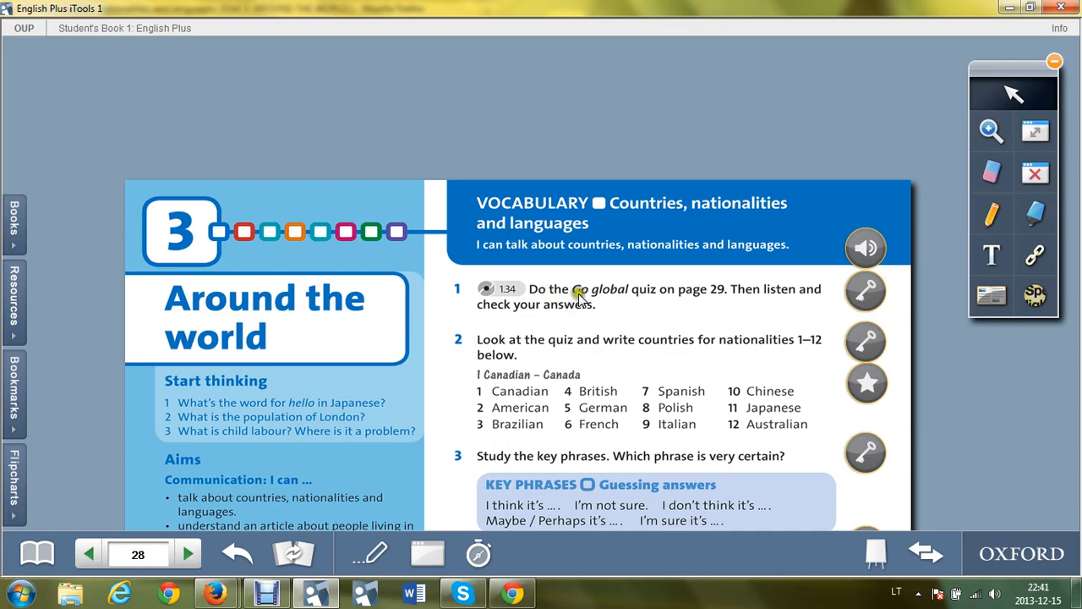
{"action": "mouse_move", "coordinate": [617, 301]}
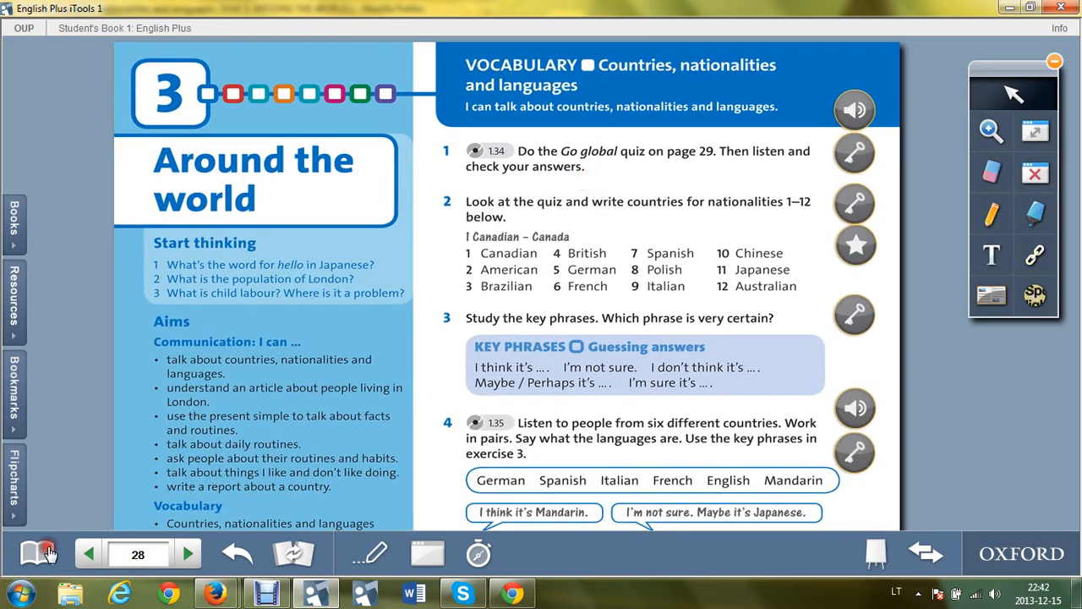
- Display pages 28 and 29 side by side in two-page view
{"action": "left_click", "coordinate": [186, 555]}
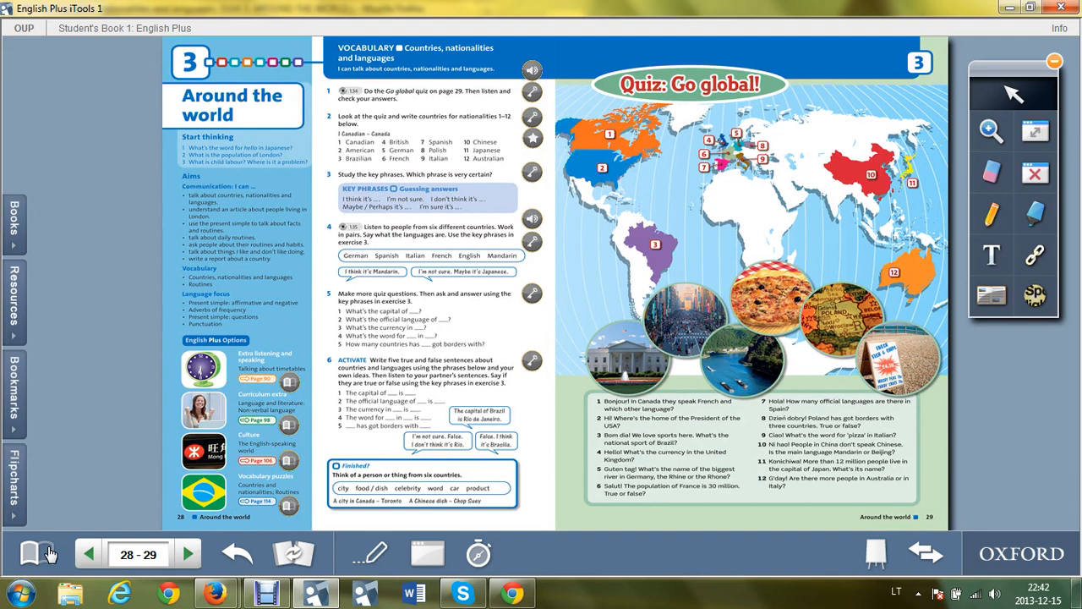
{"action": "mouse_move", "coordinate": [849, 139]}
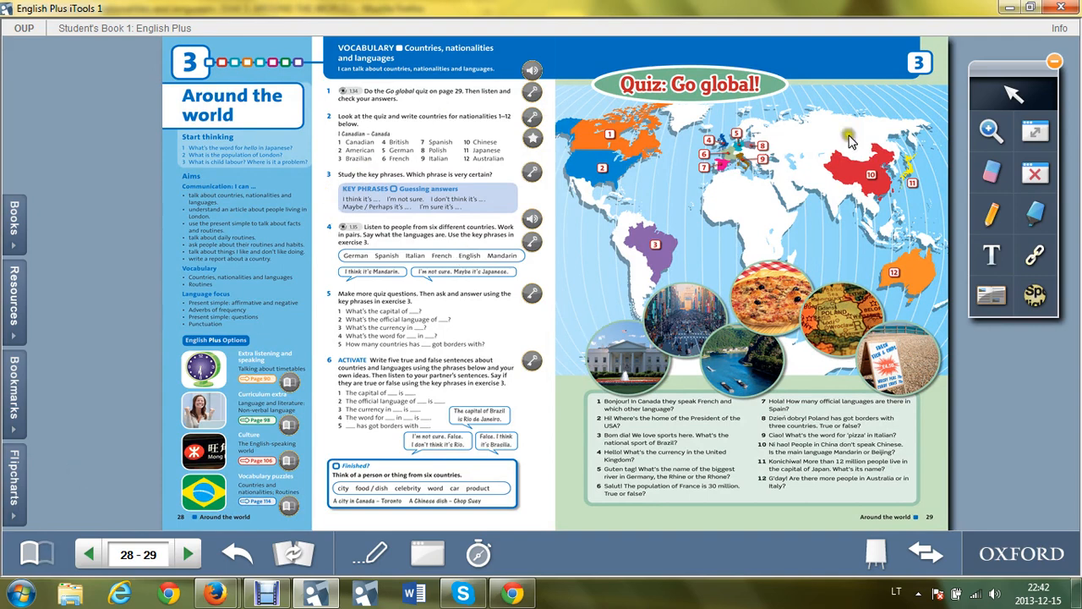
{"action": "mouse_move", "coordinate": [602, 416]}
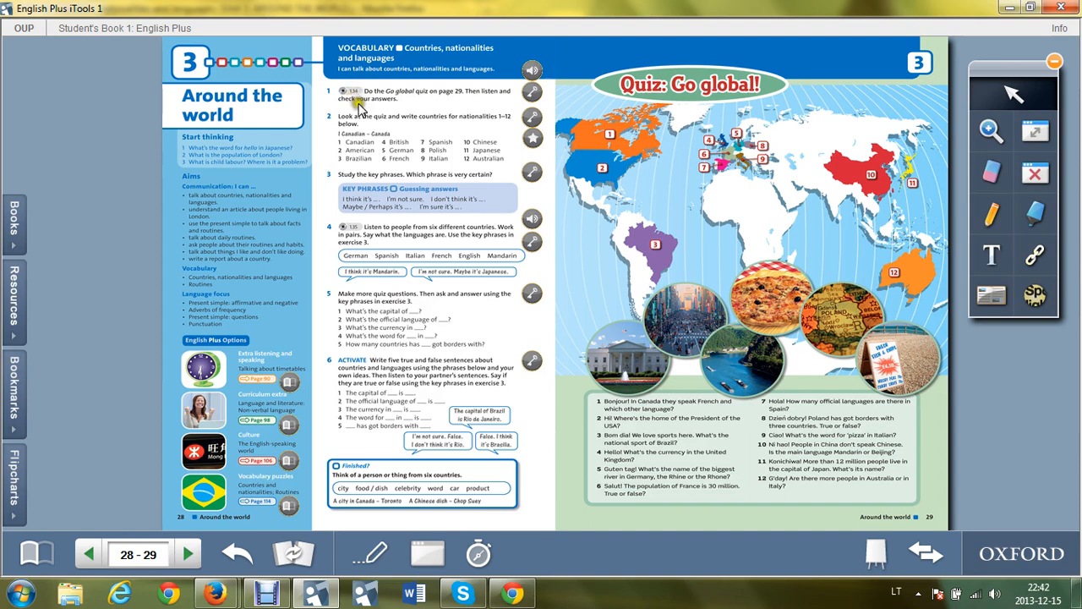
{"action": "mouse_move", "coordinate": [431, 122]}
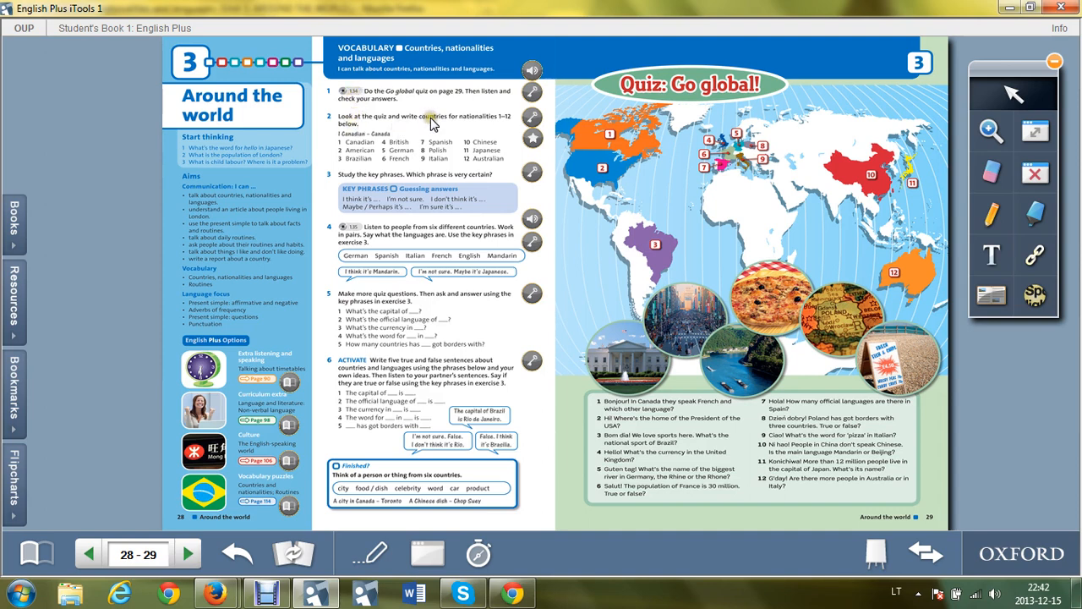
{"action": "mouse_move", "coordinate": [499, 127]}
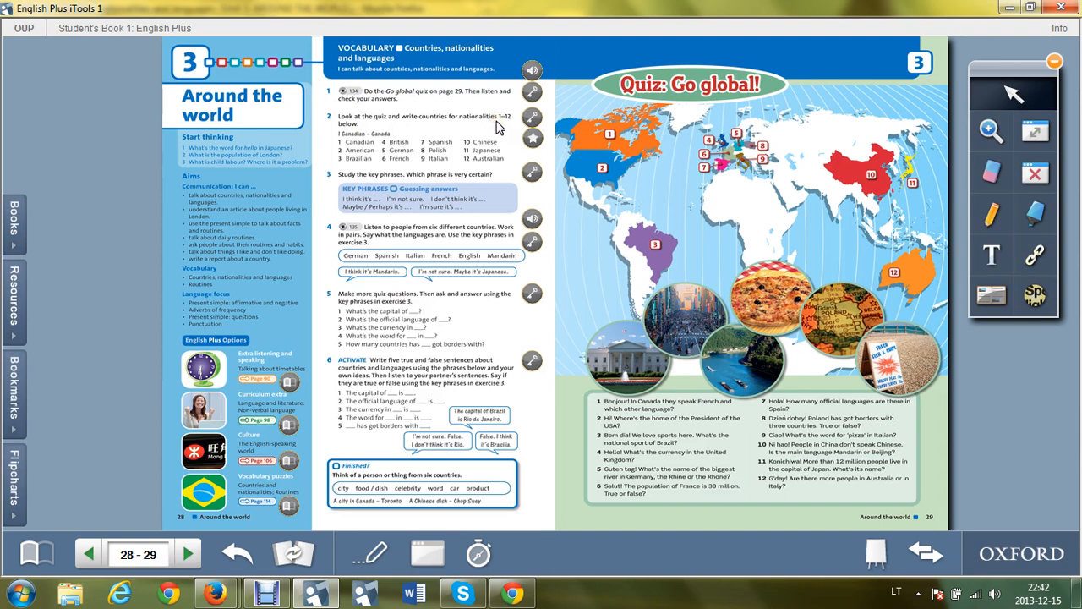
{"action": "mouse_move", "coordinate": [609, 138]}
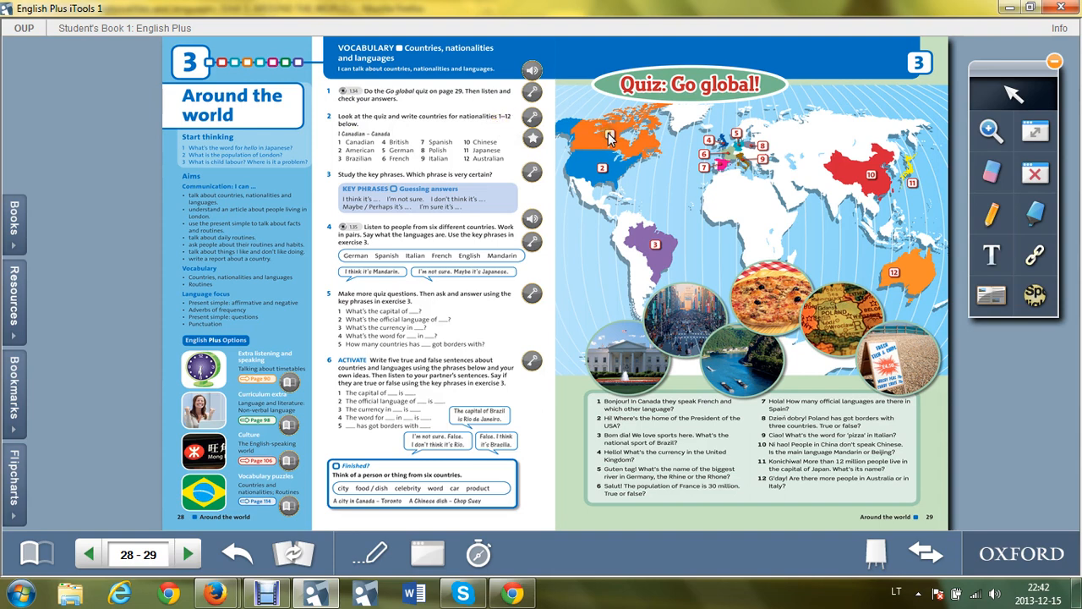
{"action": "mouse_move", "coordinate": [602, 179]}
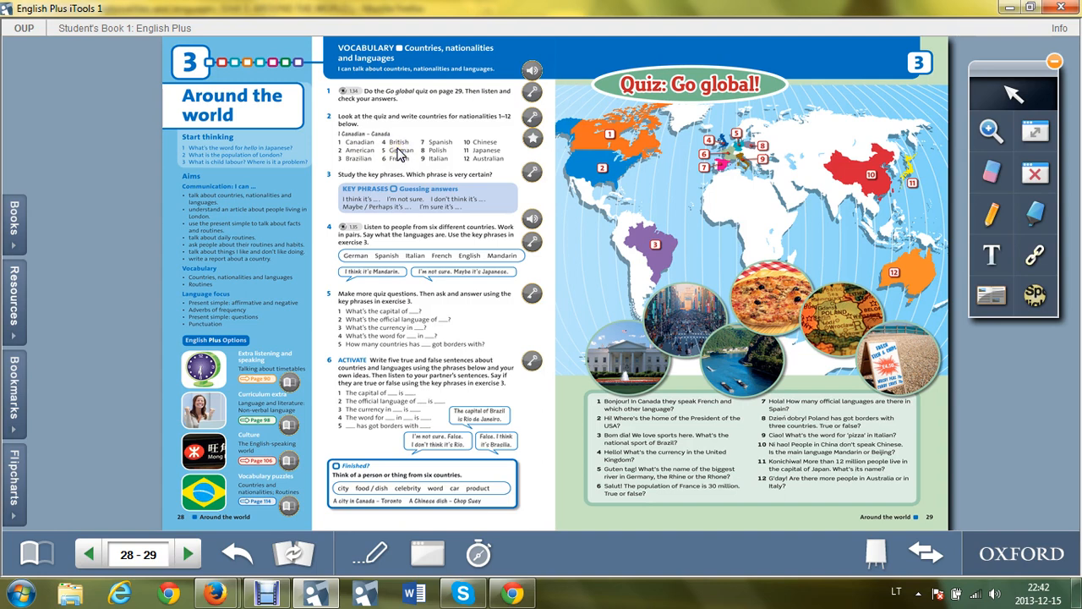
{"action": "mouse_move", "coordinate": [487, 112]}
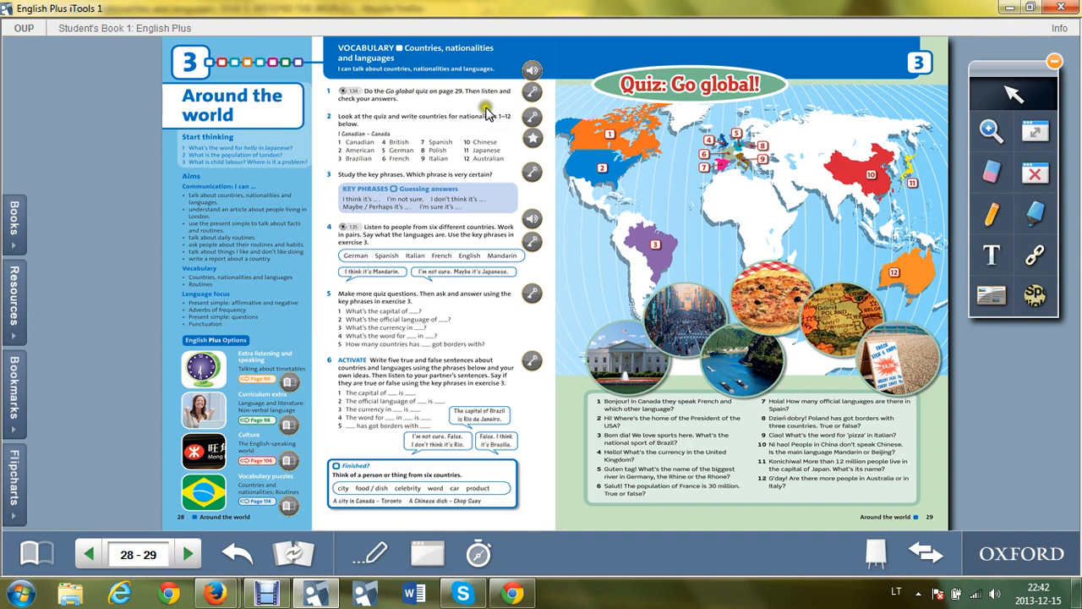
{"action": "mouse_move", "coordinate": [348, 142]}
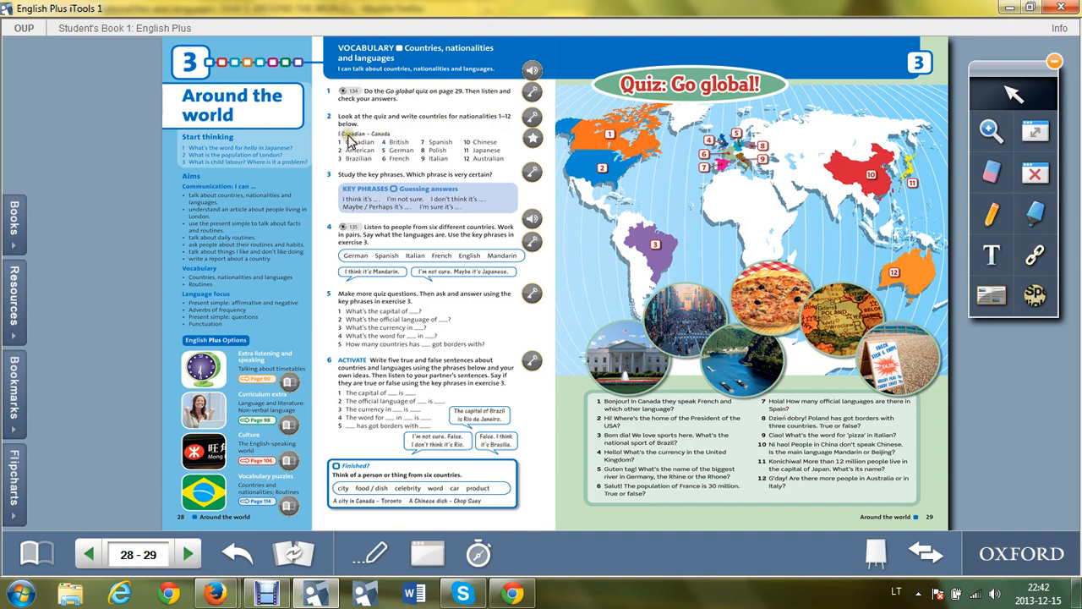
{"action": "mouse_move", "coordinate": [382, 139]}
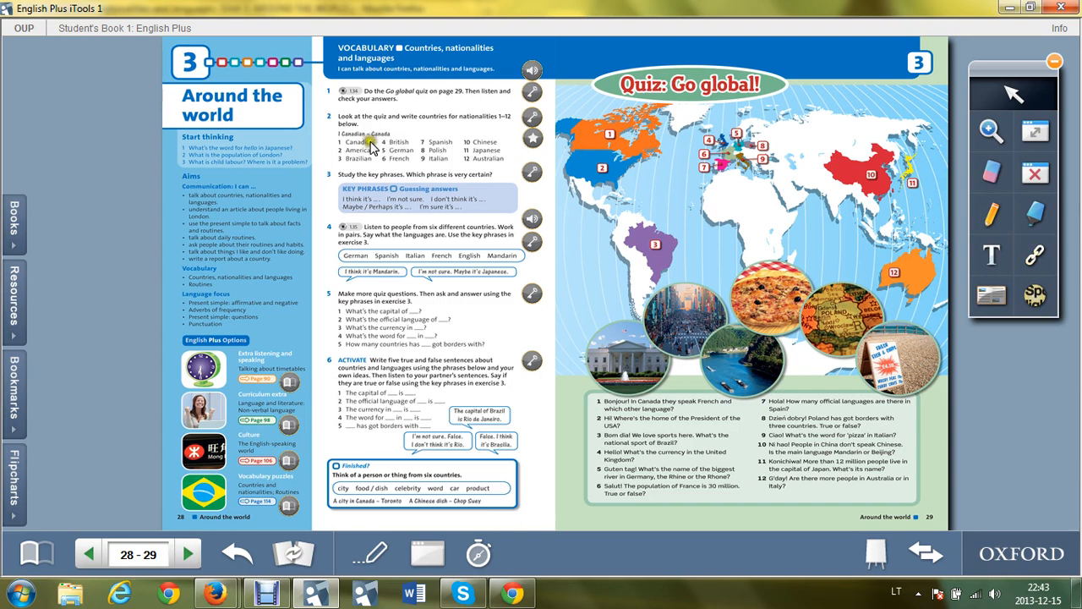
{"action": "mouse_move", "coordinate": [368, 154]}
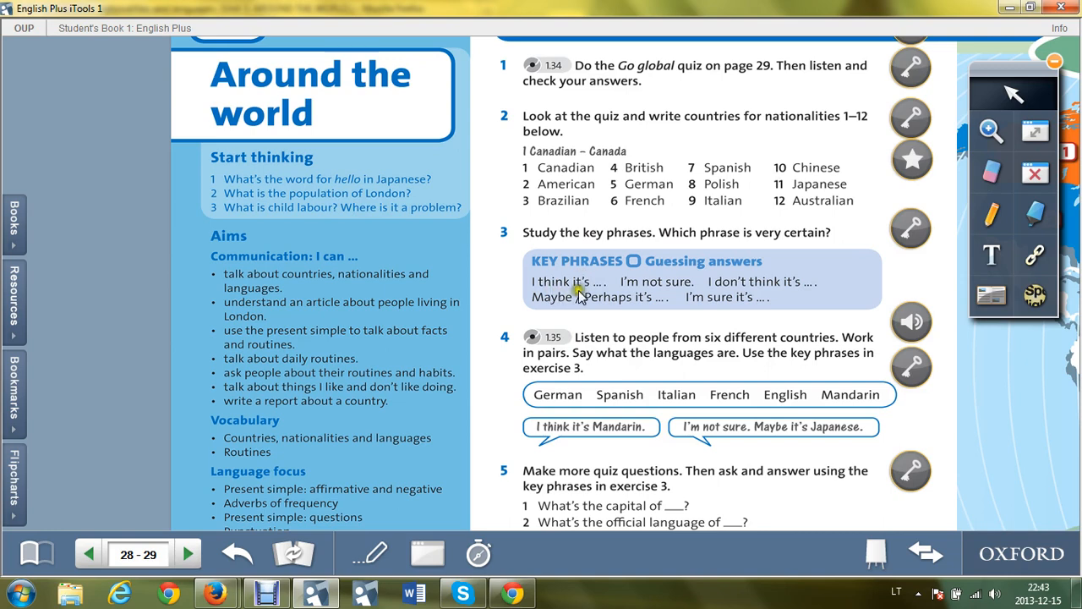
{"action": "mouse_move", "coordinate": [668, 291]}
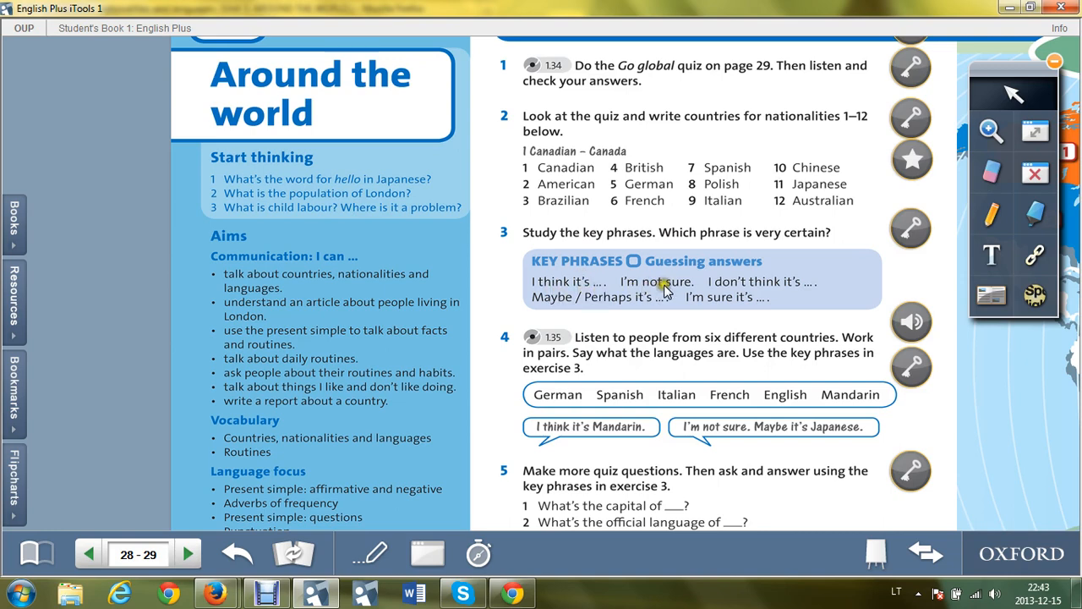
{"action": "mouse_move", "coordinate": [663, 284]}
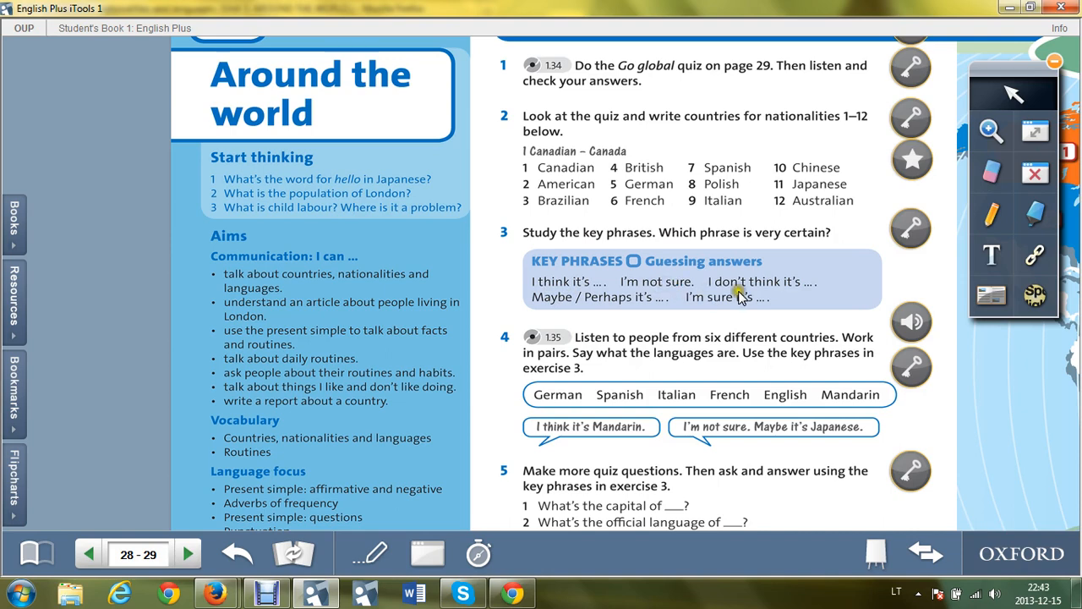
{"action": "mouse_move", "coordinate": [795, 298]}
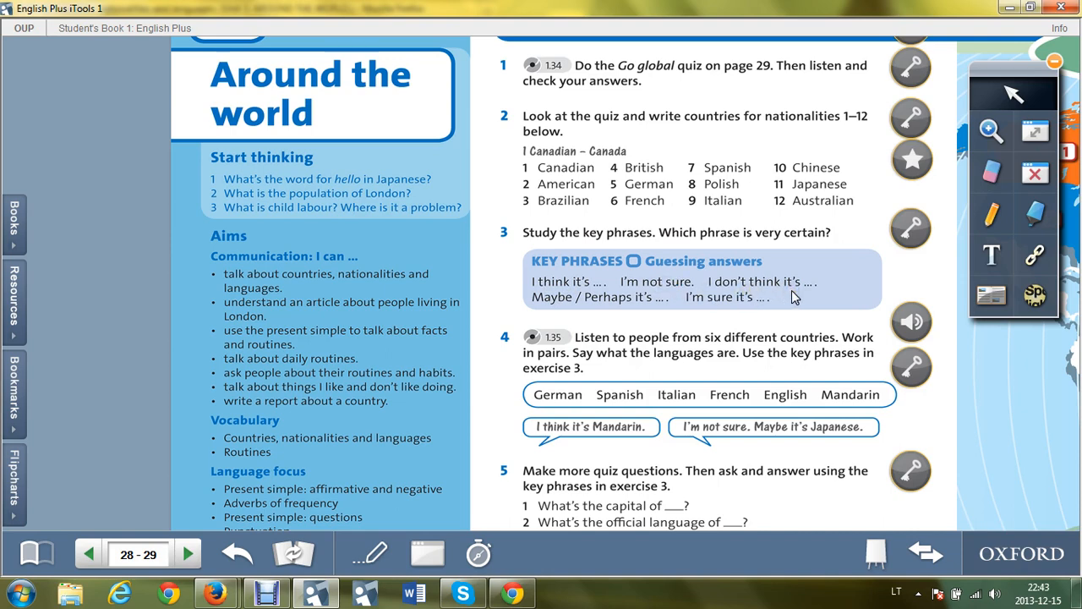
{"action": "mouse_move", "coordinate": [802, 293]}
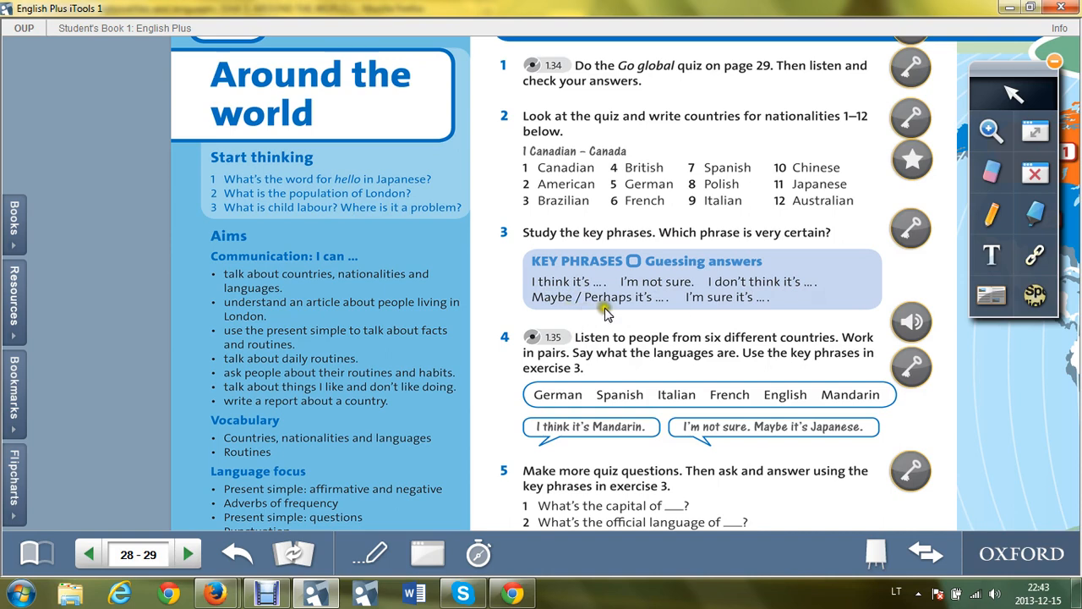
{"action": "mouse_move", "coordinate": [629, 312]}
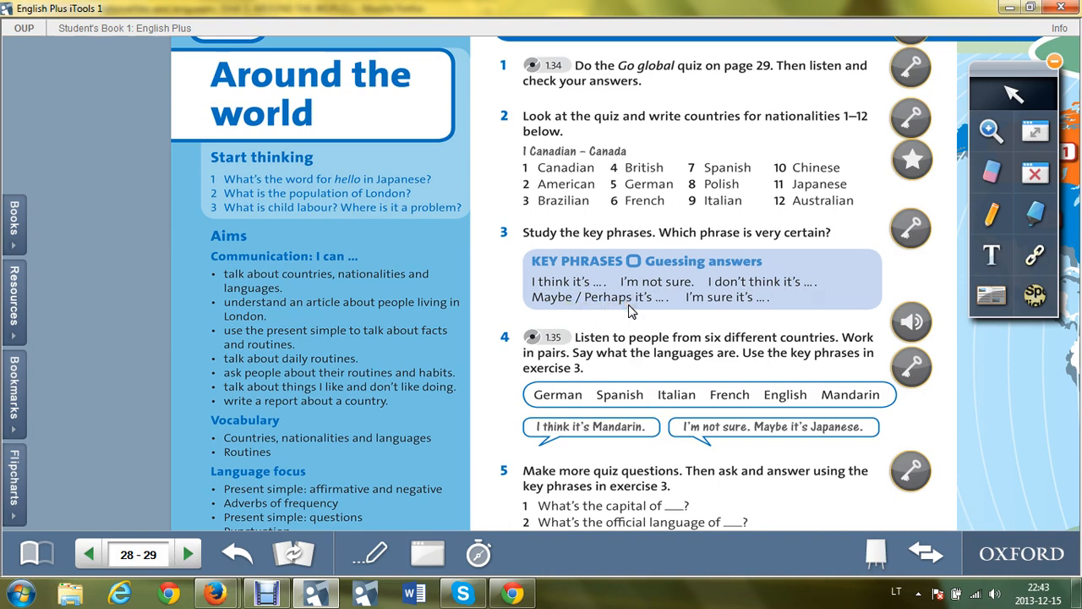
{"action": "mouse_move", "coordinate": [758, 304]}
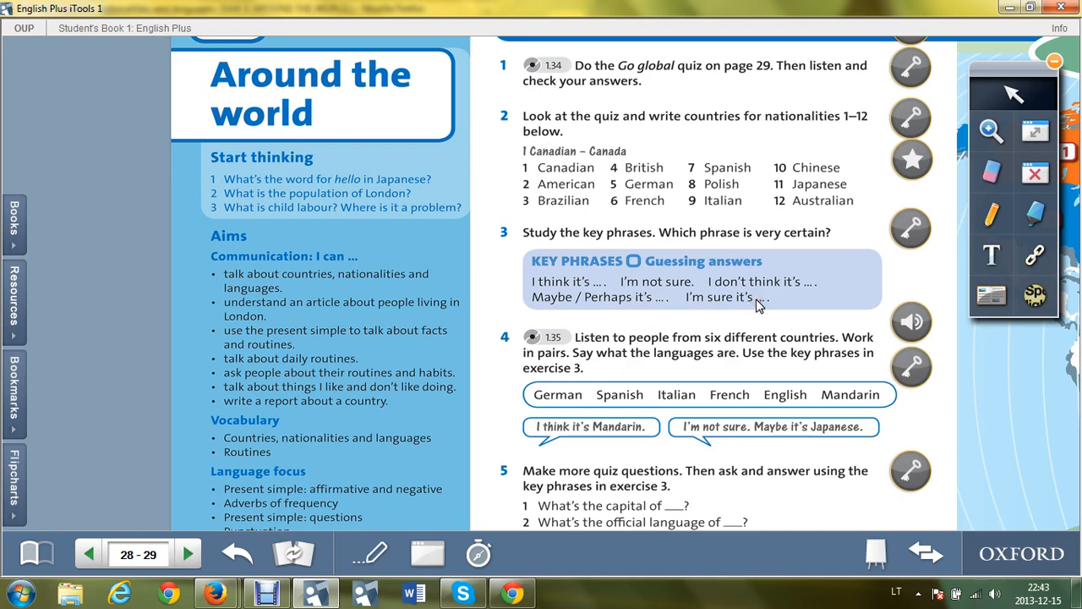
{"action": "mouse_move", "coordinate": [731, 278]}
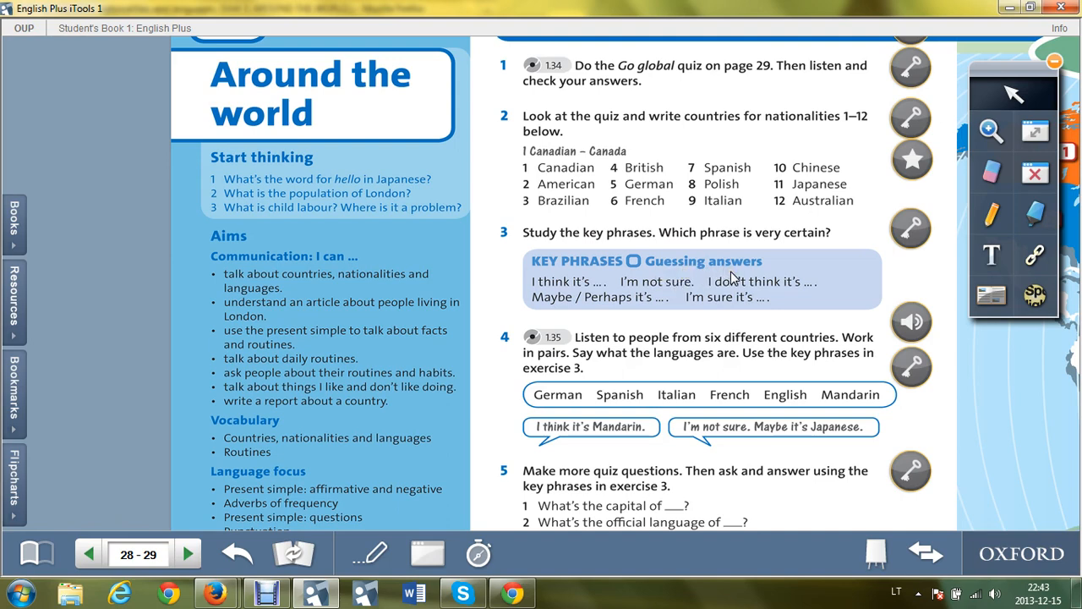
{"action": "mouse_move", "coordinate": [734, 273]}
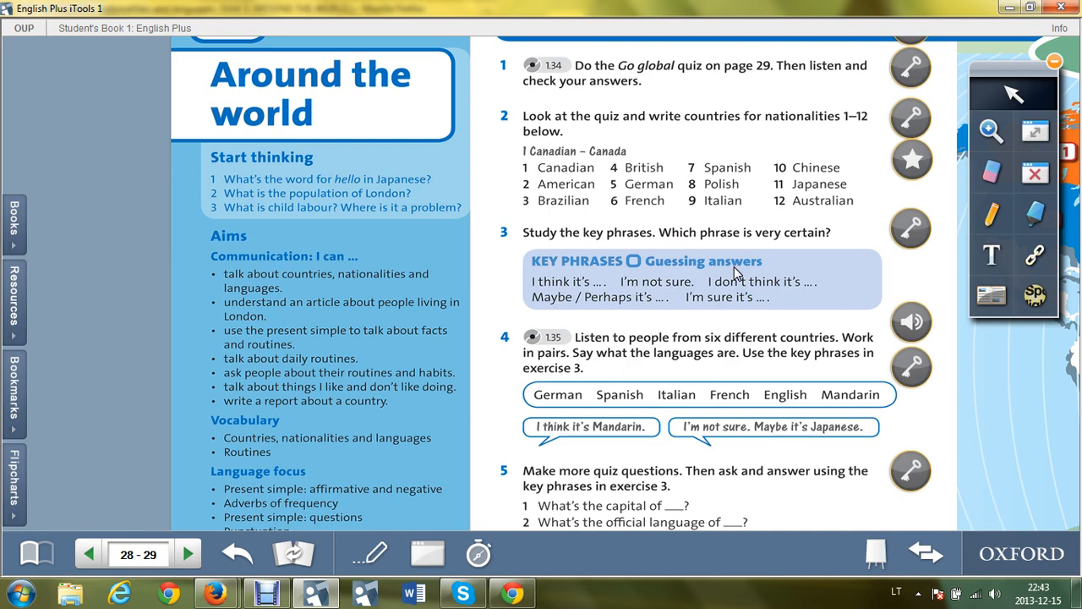
{"action": "mouse_move", "coordinate": [871, 389]}
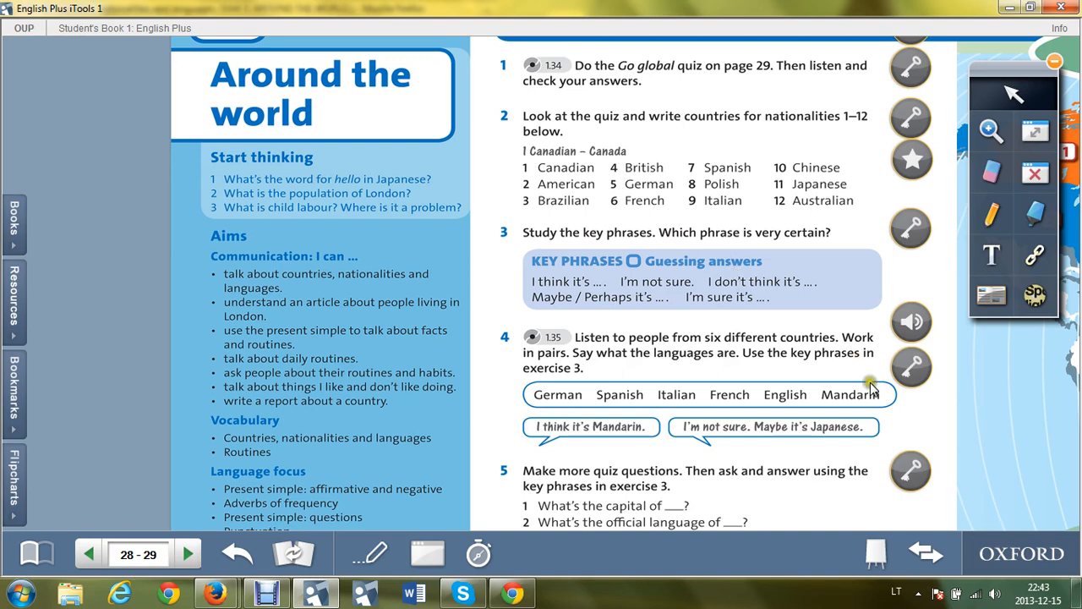
{"action": "mouse_move", "coordinate": [1052, 481]}
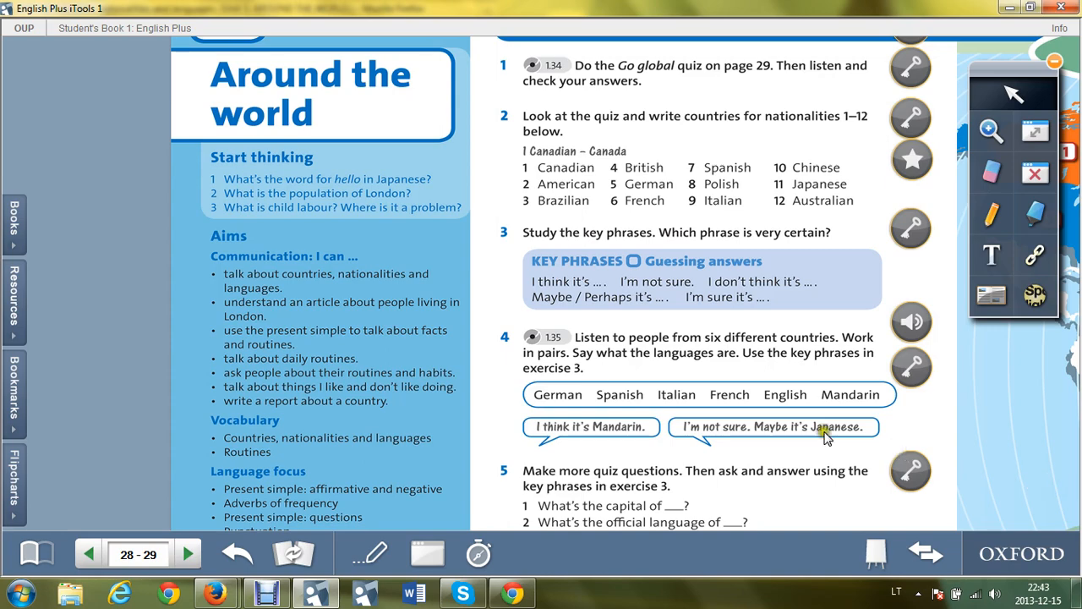
- Scroll so the numbered world map on page 29 sits beside exercise 5
{"action": "scroll", "scroll_direction": "down", "scroll_amount": 3}
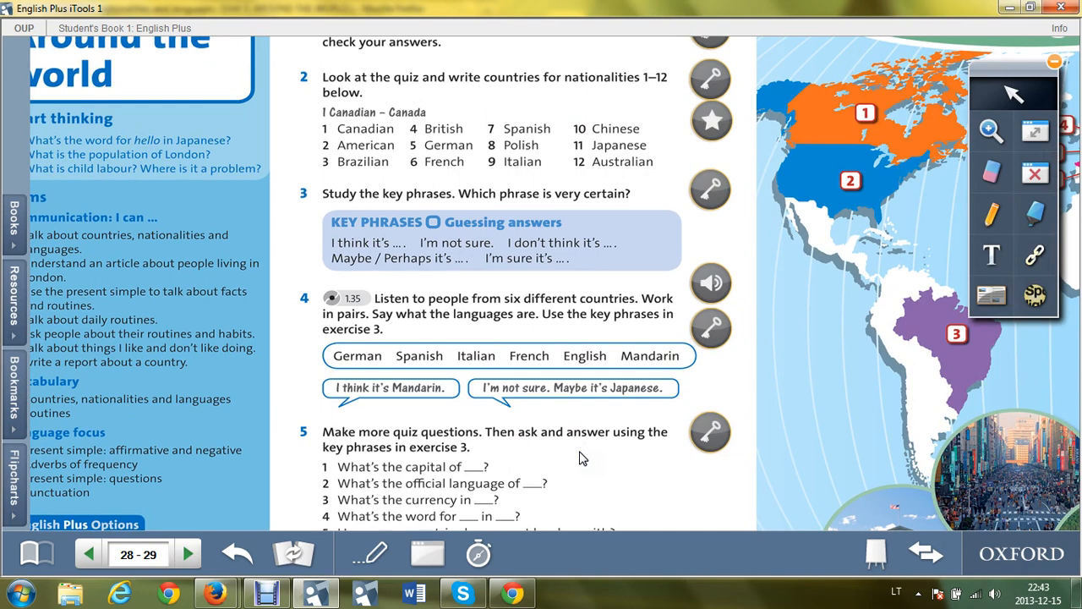
{"action": "mouse_move", "coordinate": [412, 147]}
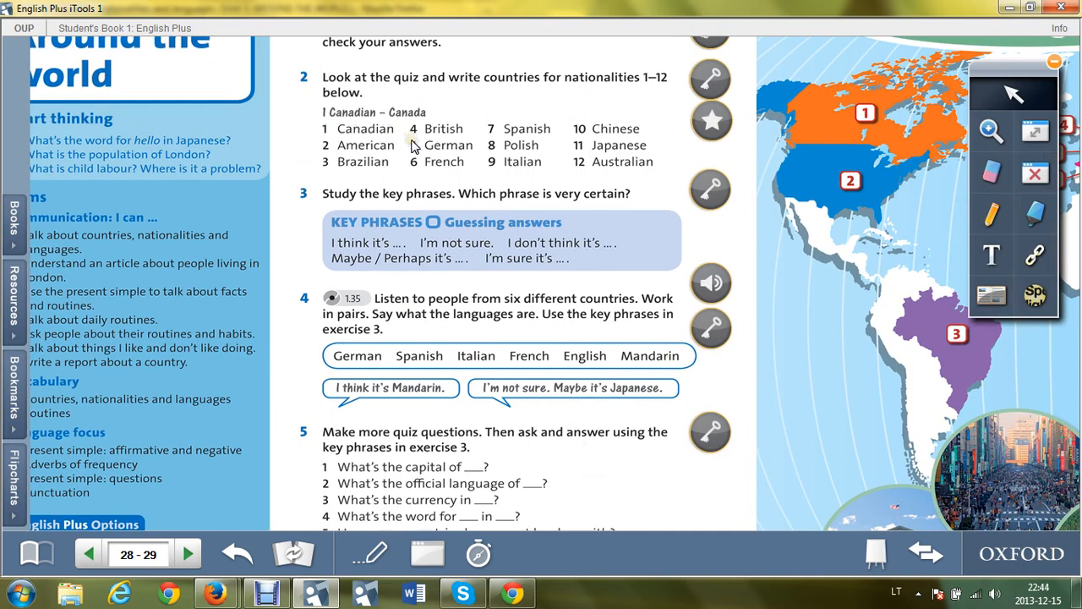
{"action": "mouse_move", "coordinate": [345, 276]}
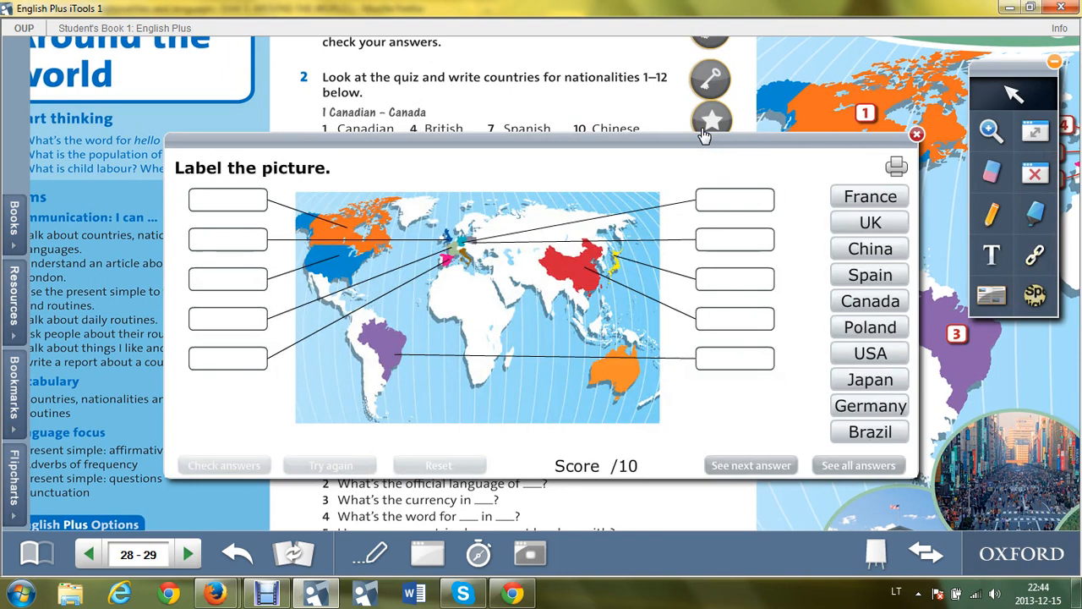
{"action": "mouse_move", "coordinate": [480, 306]}
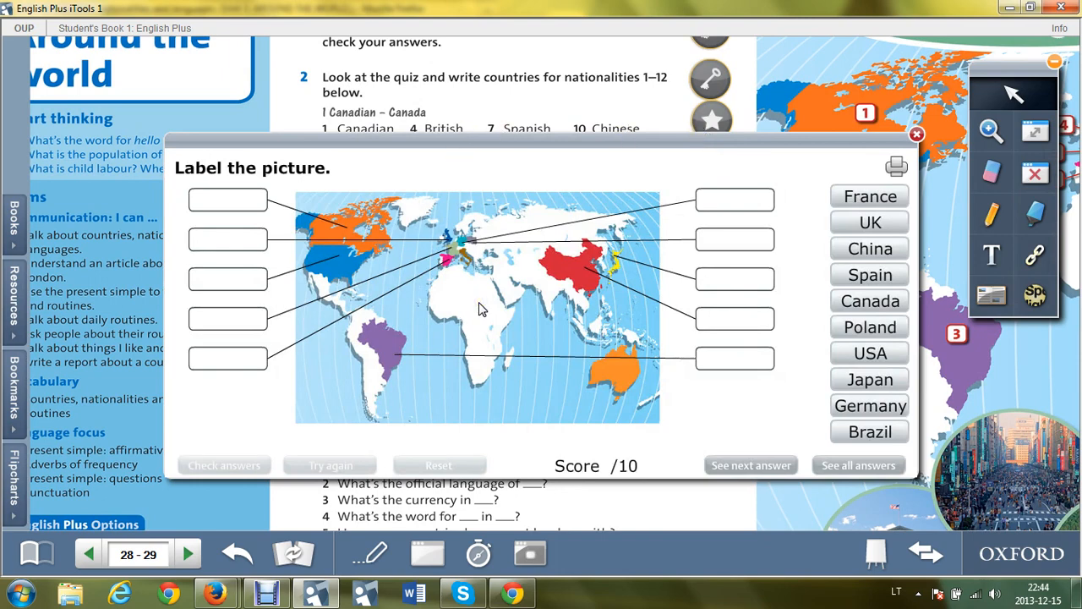
{"action": "mouse_move", "coordinate": [845, 196]}
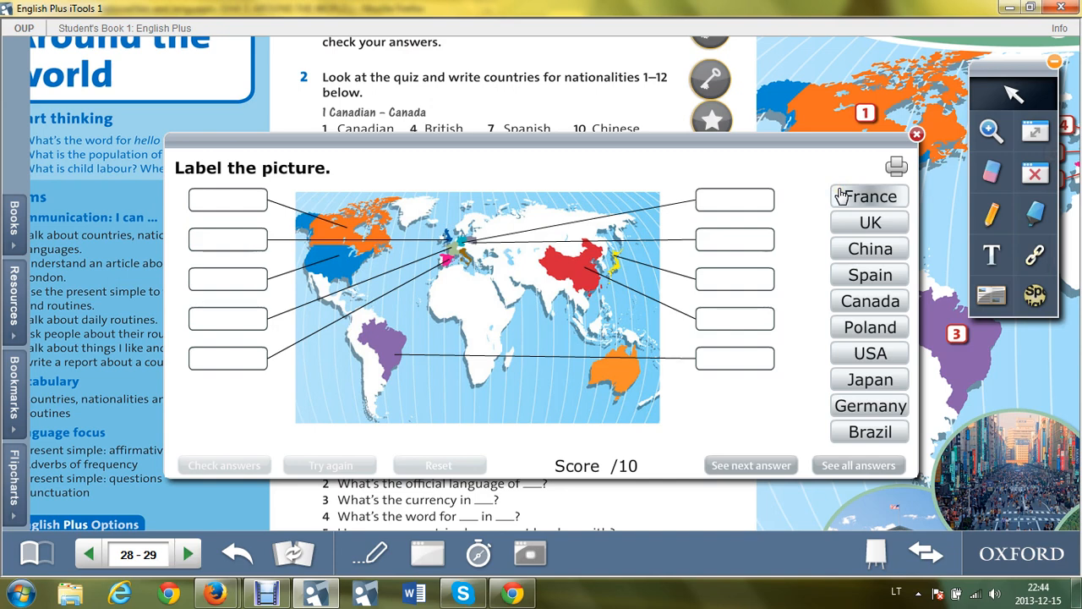
{"action": "mouse_move", "coordinate": [863, 318]}
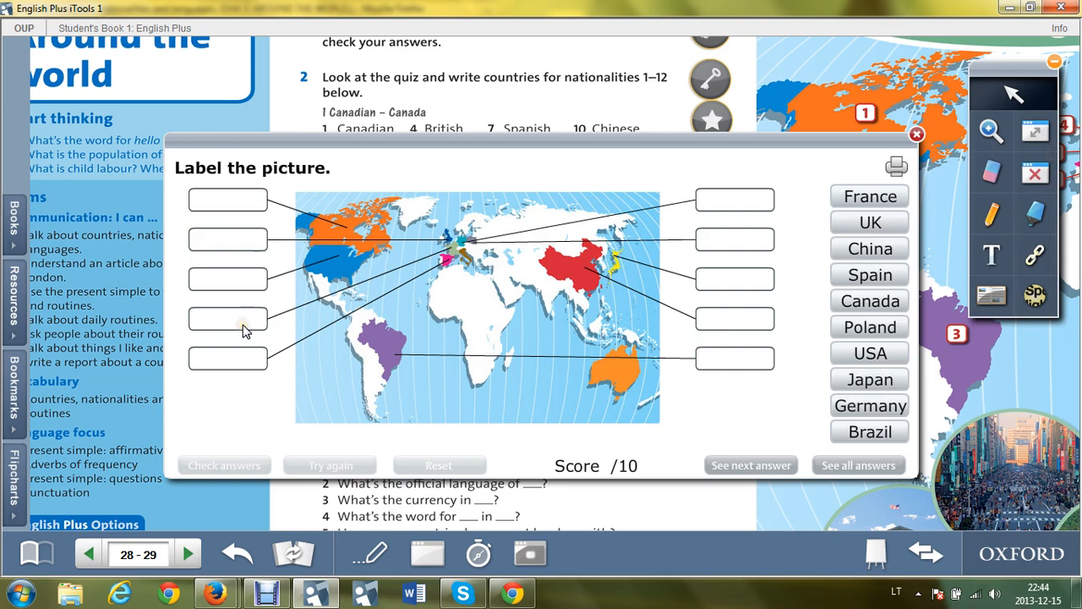
{"action": "mouse_move", "coordinate": [583, 223]}
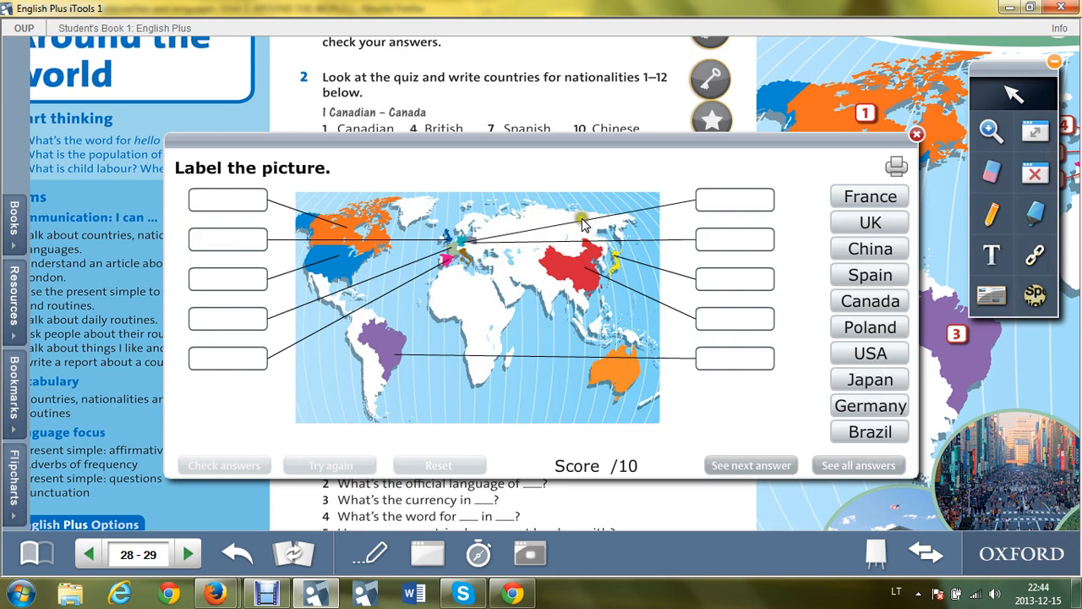
{"action": "mouse_move", "coordinate": [218, 294]}
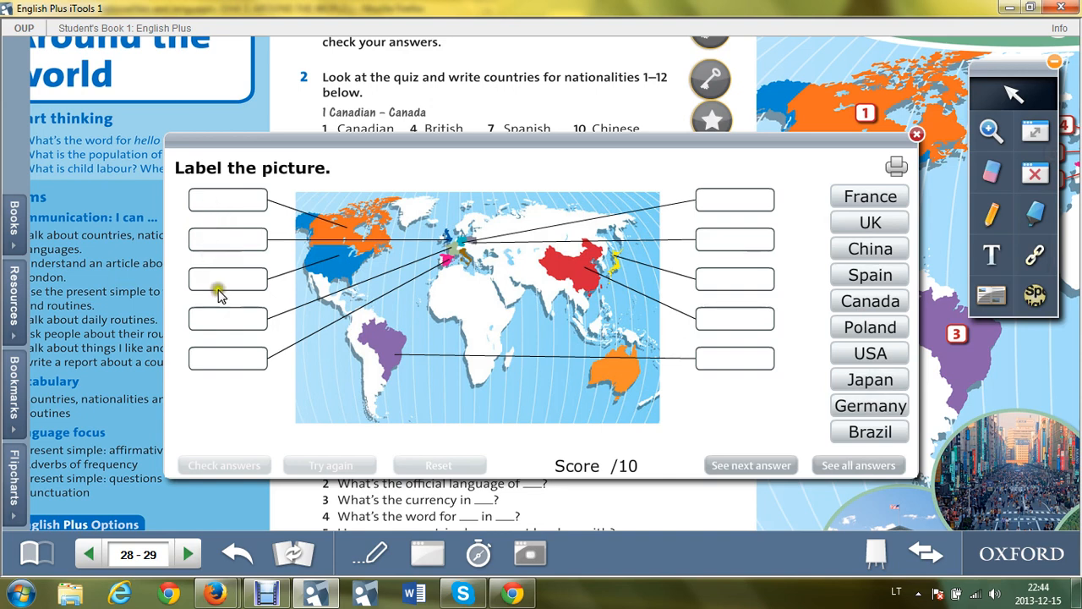
{"action": "mouse_move", "coordinate": [227, 375]}
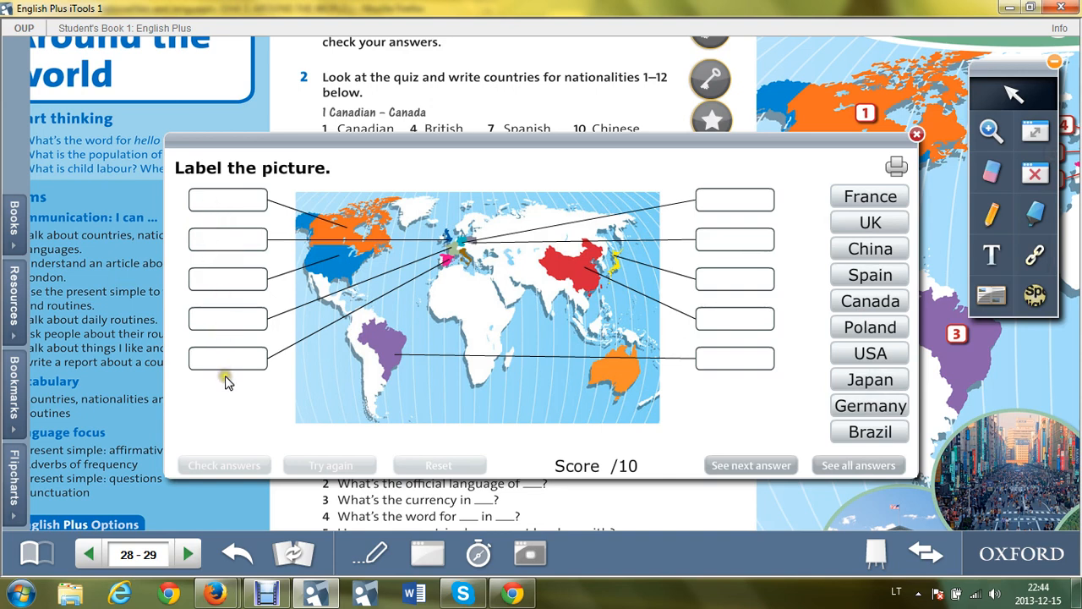
{"action": "mouse_move", "coordinate": [726, 254]}
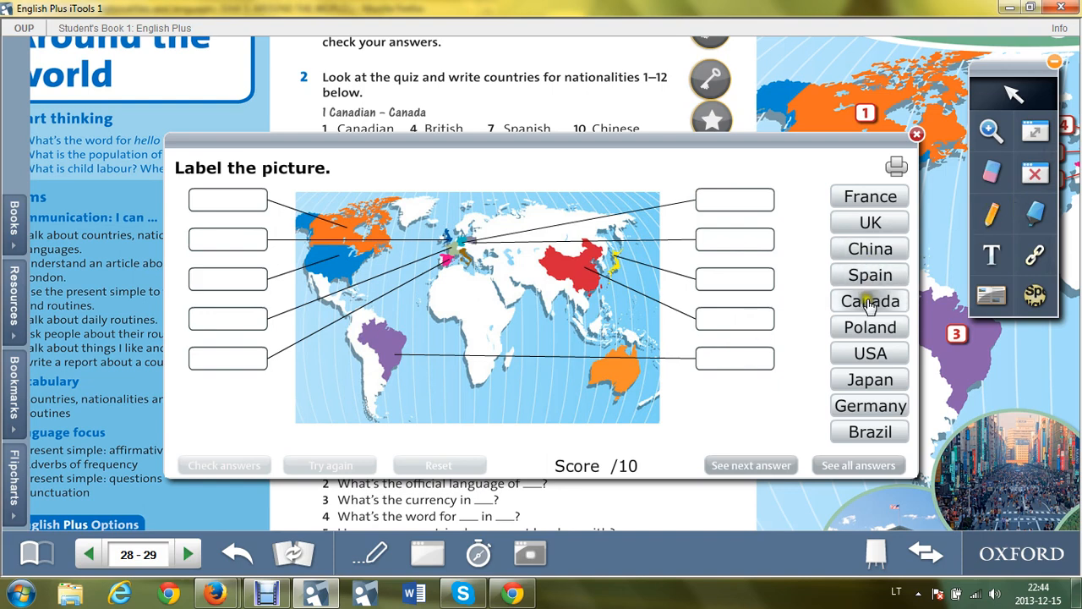
- Drag the Canada tile into the top-left label box on the world map
{"action": "left_click_drag", "start_coordinate": [869, 301], "coordinate": [226, 205]}
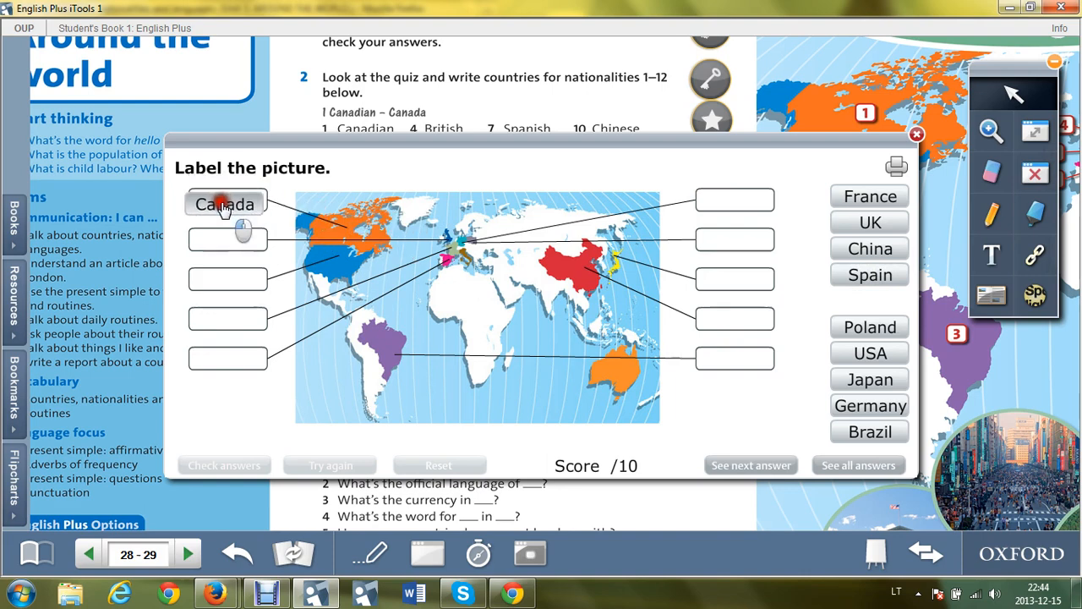